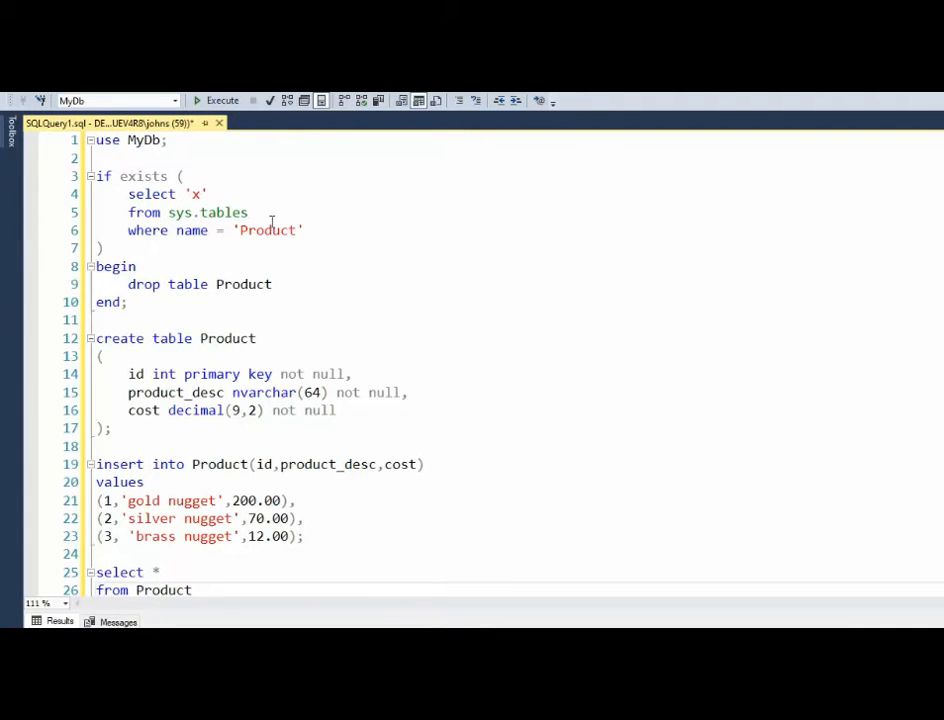
# - Run the setup script that drops, creates and fills Product with gold, silver and brass nuggets
pyautogui.moveTo(128, 192); pyautogui.dragTo(304, 230)
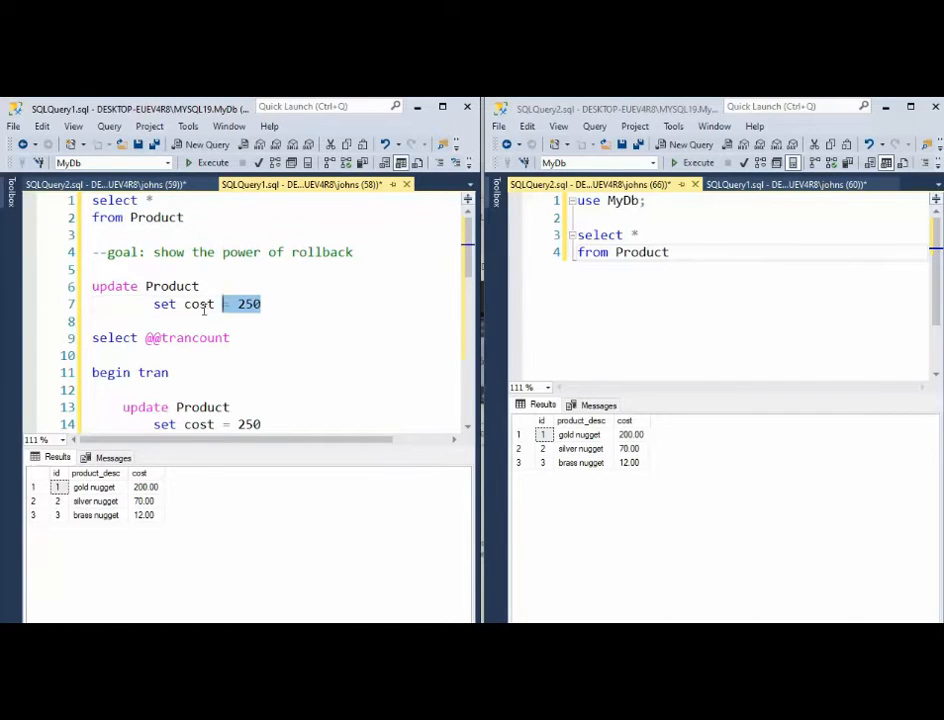
# - Set every Product cost to 250 outside a transaction and list the rows to confirm
pyautogui.click(212, 162)
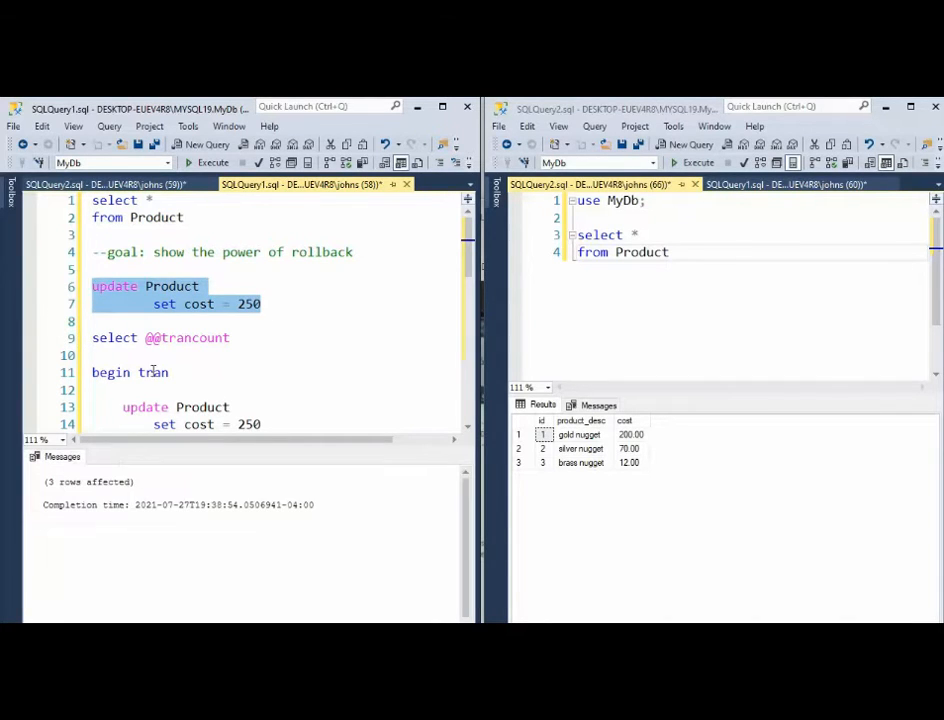
pyautogui.click(212, 162)
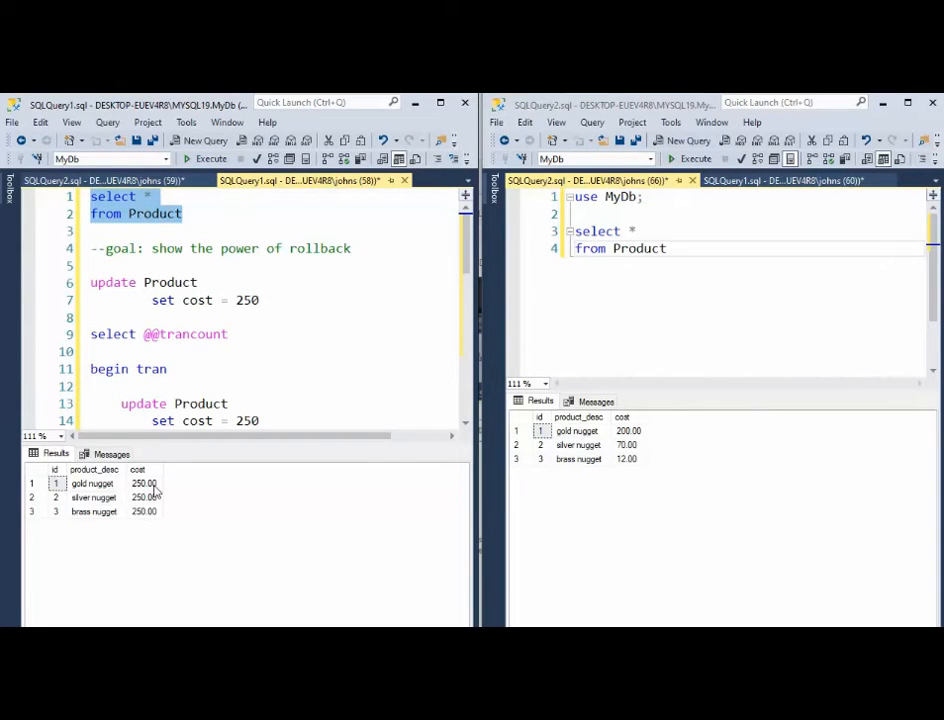
pyautogui.moveTo(148, 530)
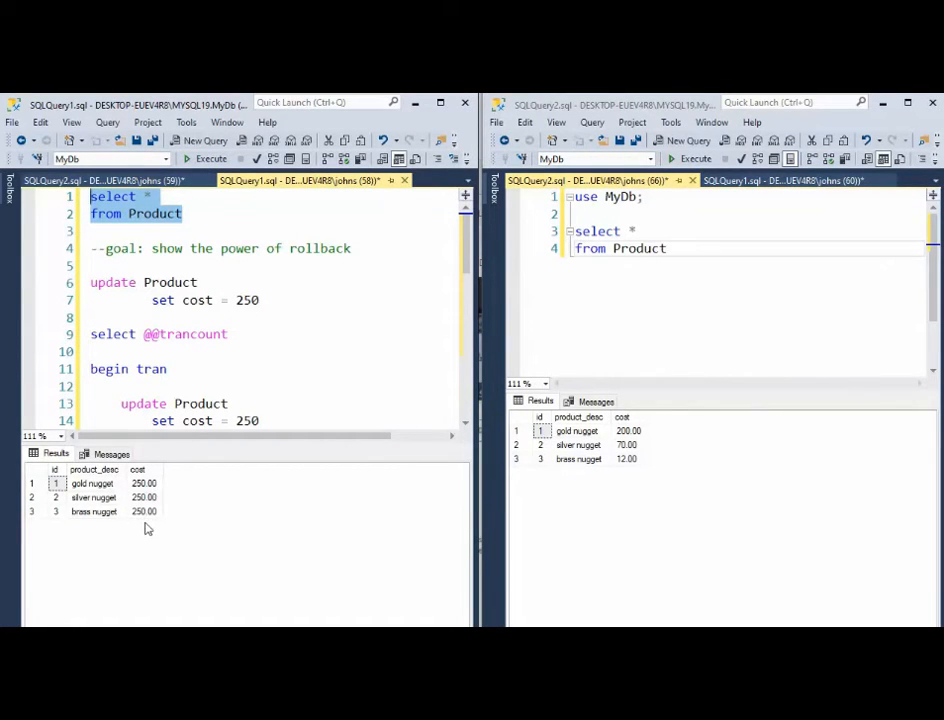
pyautogui.moveTo(112, 560)
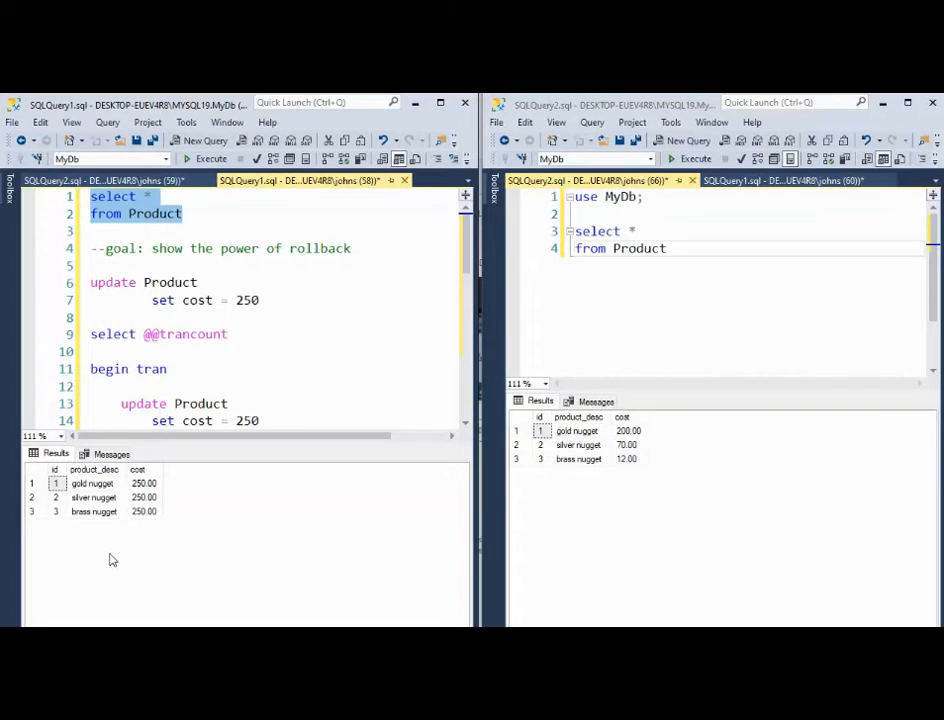
pyautogui.click(110, 180)
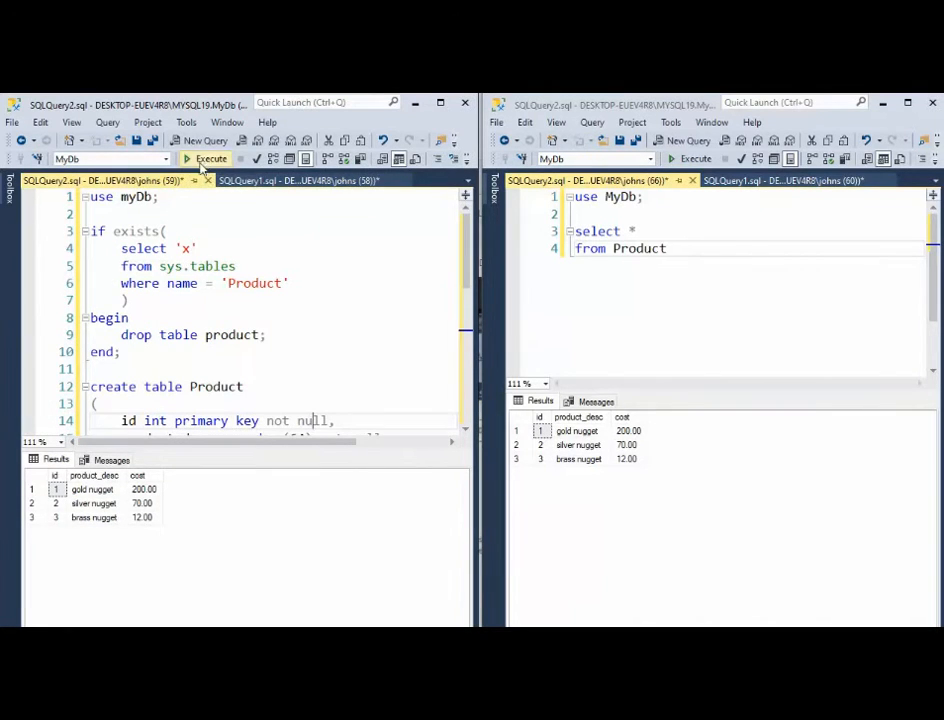
pyautogui.moveTo(290, 180)
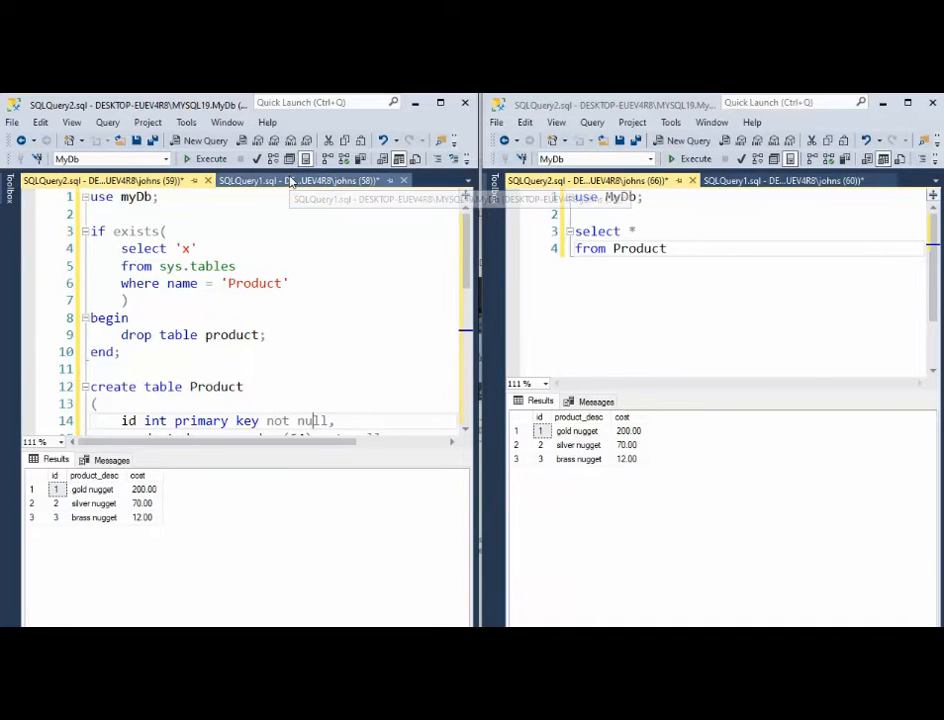
pyautogui.click(300, 180)
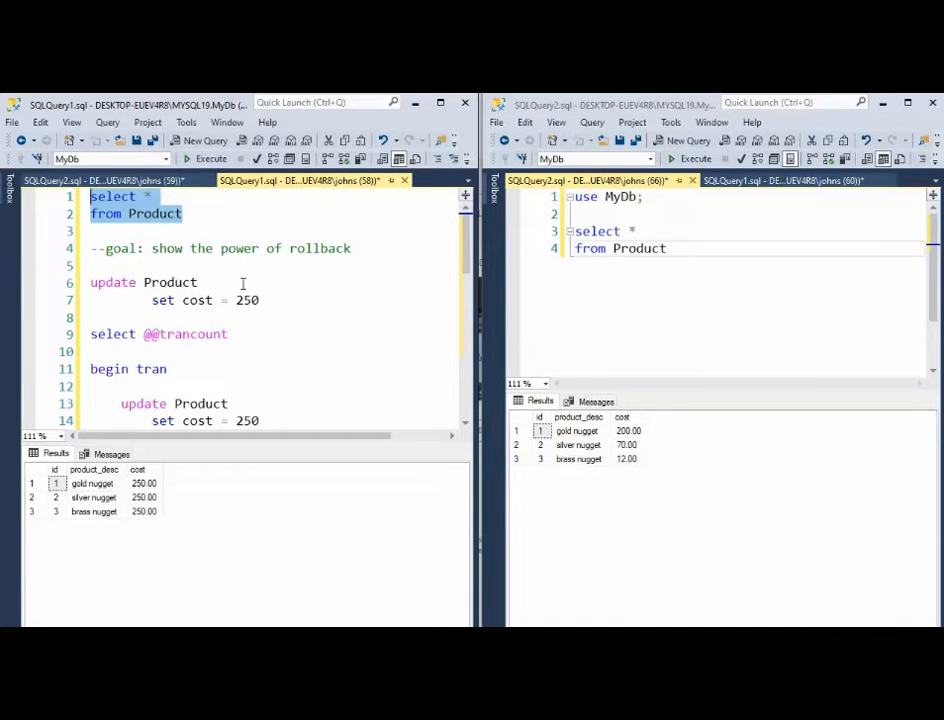
pyautogui.moveTo(126, 388)
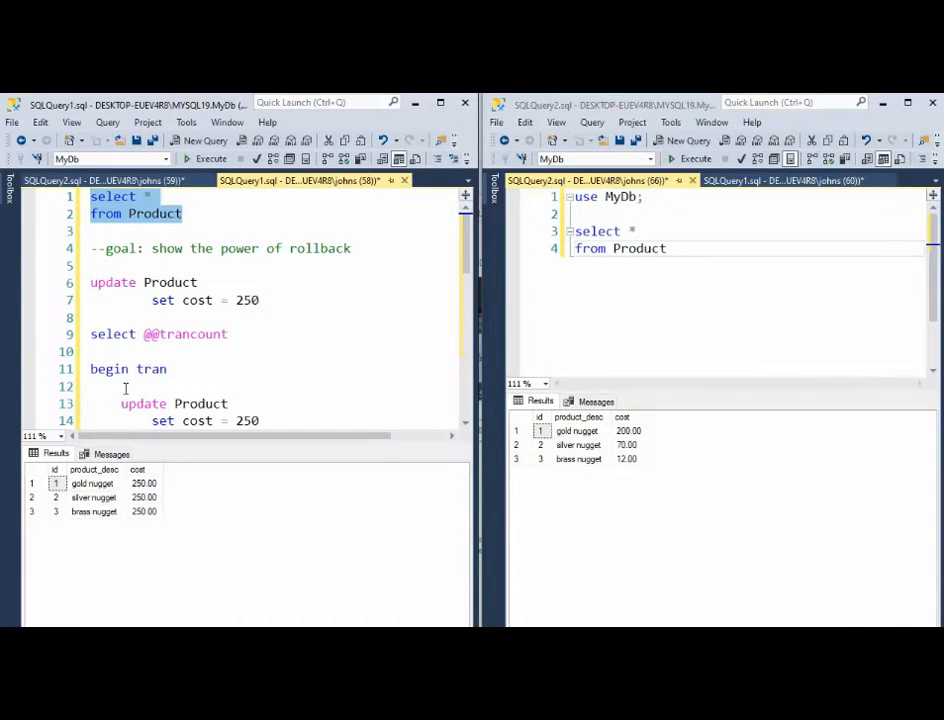
pyautogui.doubleClick(128, 368)
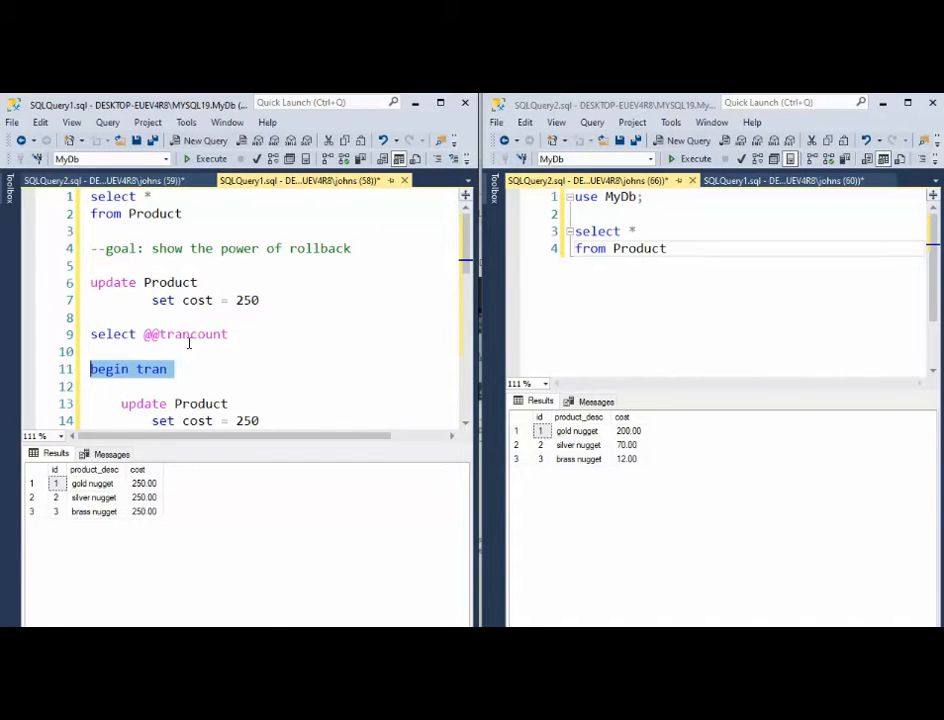
# - Start a transaction with BEGIN TRAN in the left session before touching costs
pyautogui.scroll(-3)
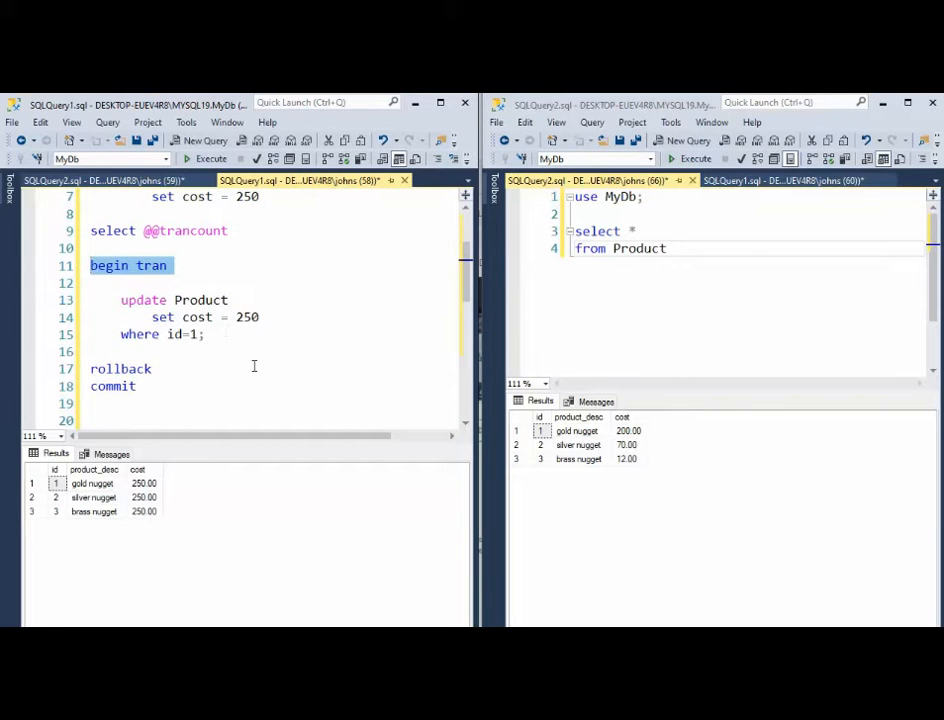
pyautogui.click(178, 264)
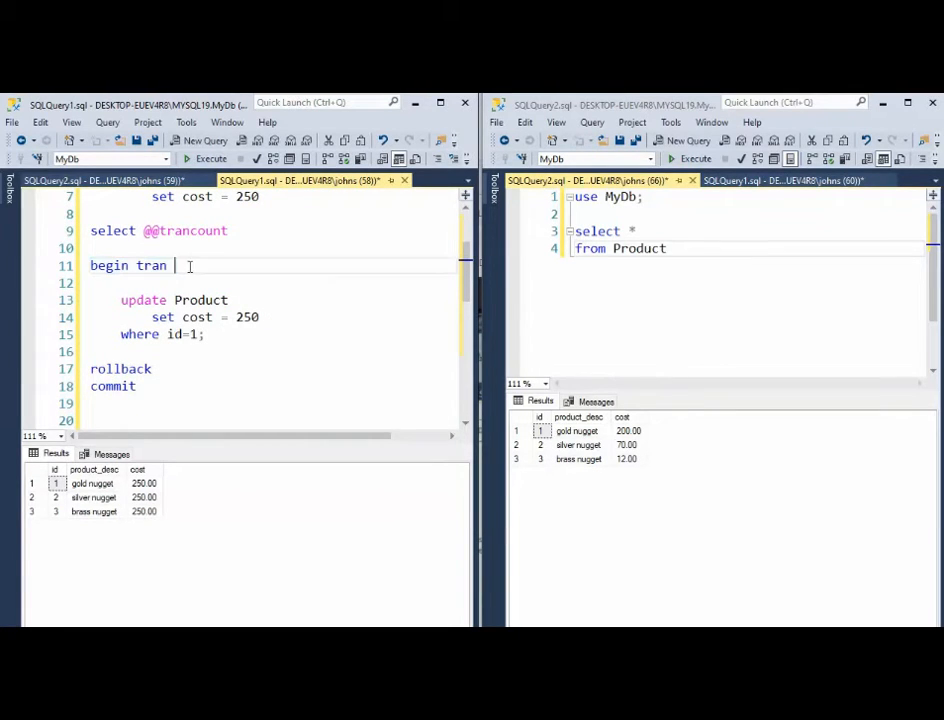
pyautogui.scroll(3)
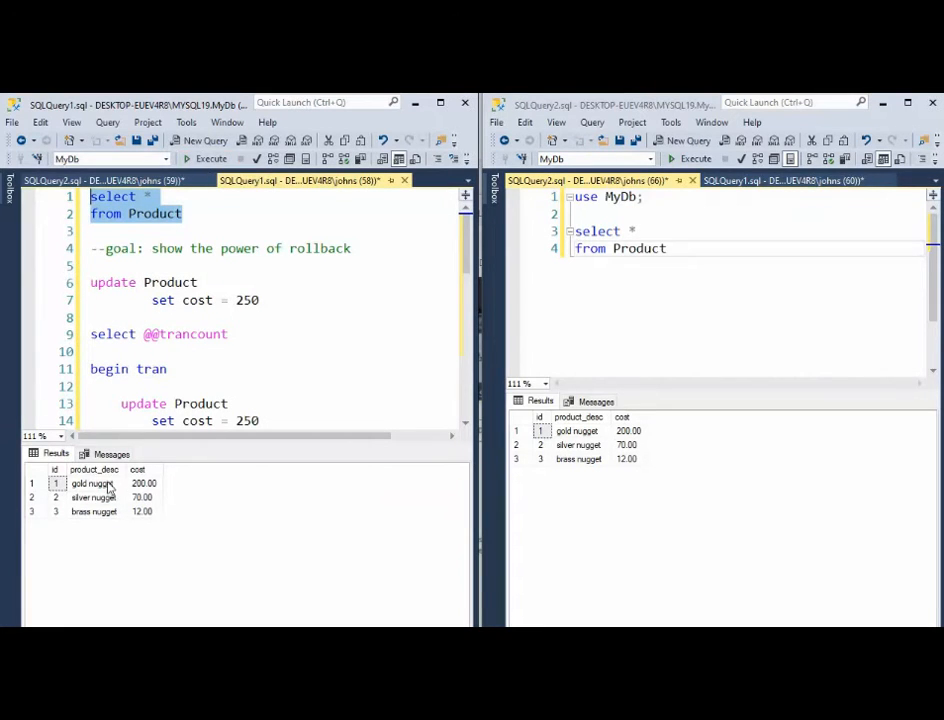
pyautogui.moveTo(242, 232)
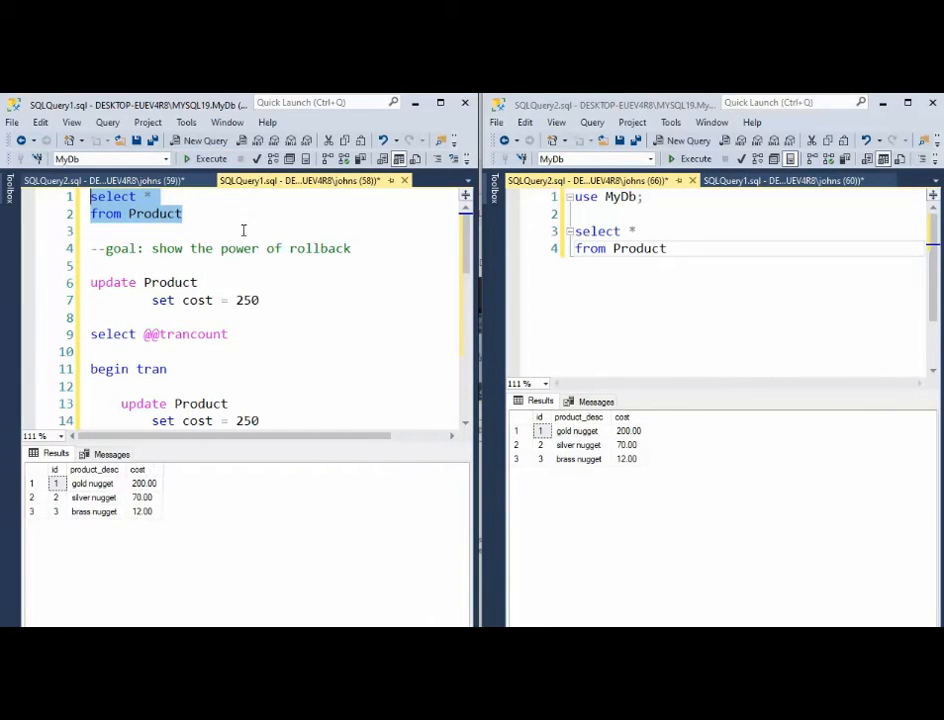
pyautogui.scroll(-3)
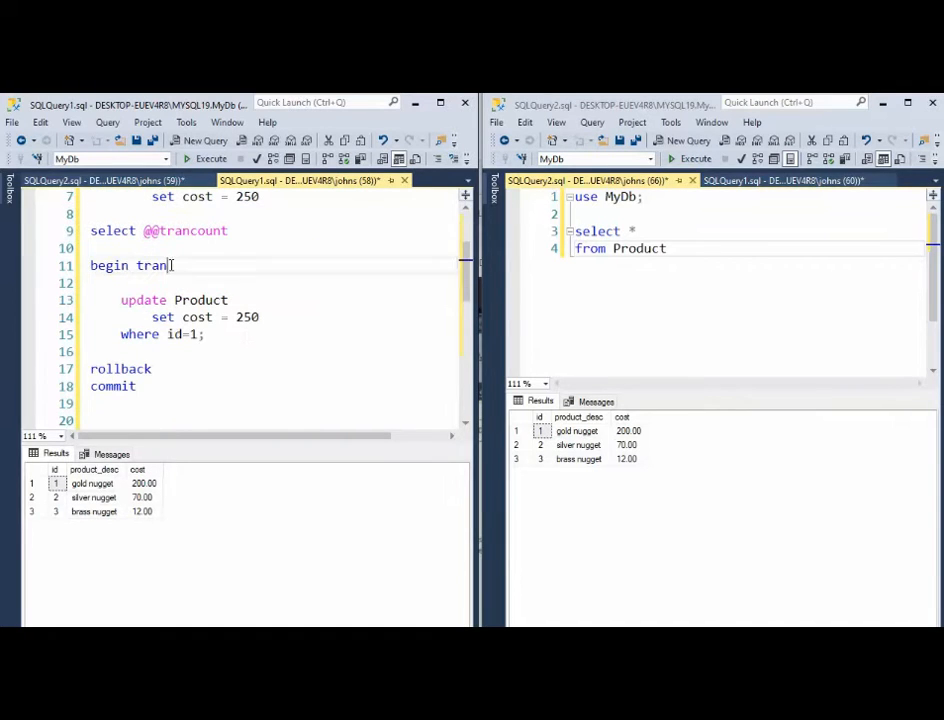
pyautogui.click(206, 160)
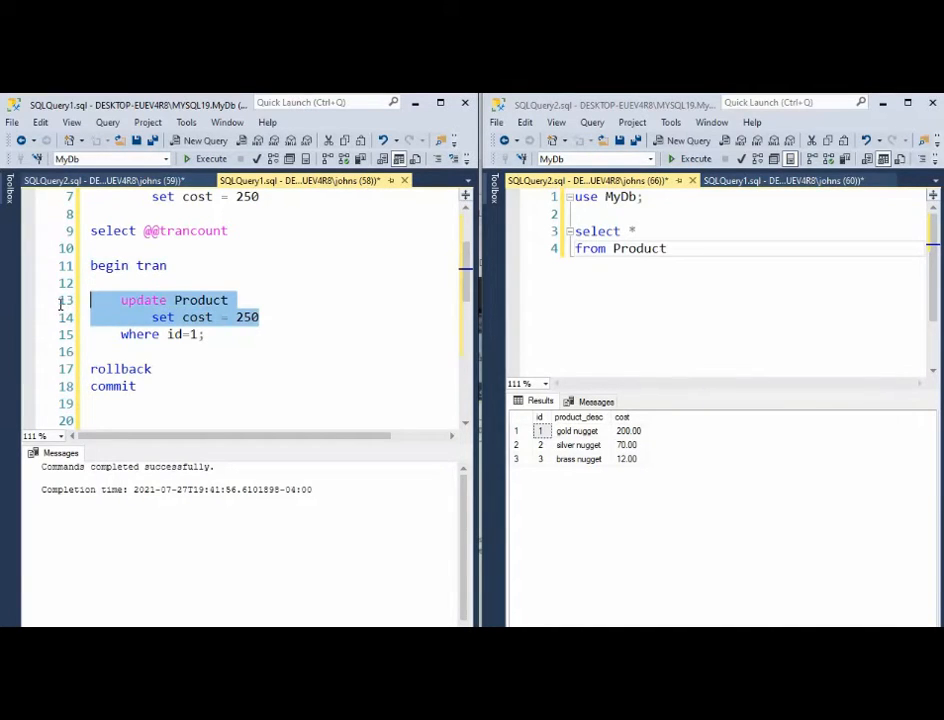
# - Update all costs to 250 inside the open transaction and list Product showing 250 everywhere
pyautogui.click(212, 158)
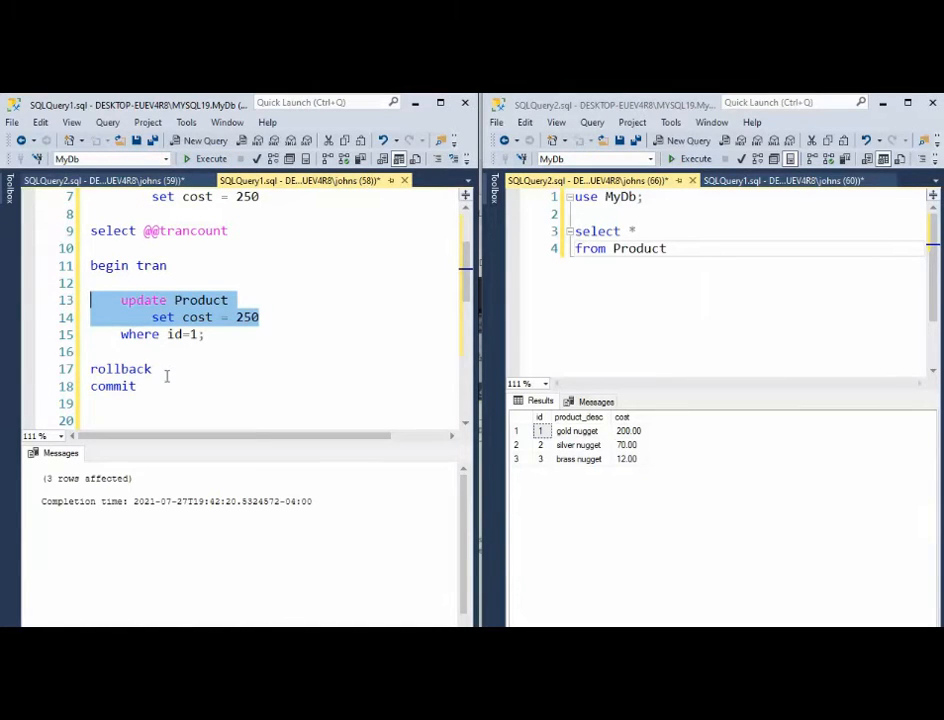
pyautogui.scroll(3)
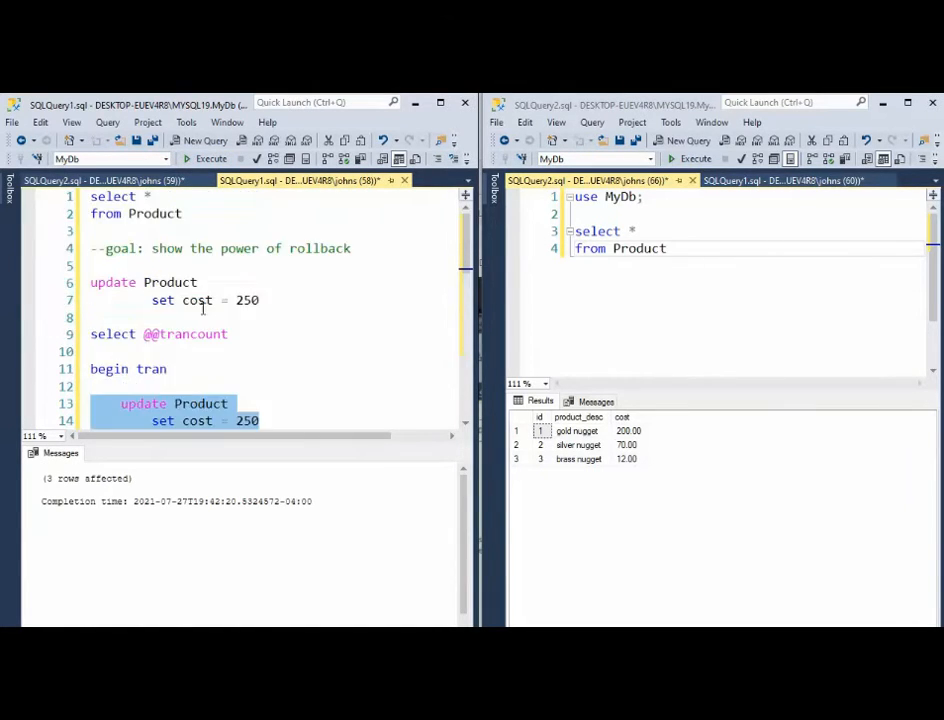
pyautogui.click(204, 160)
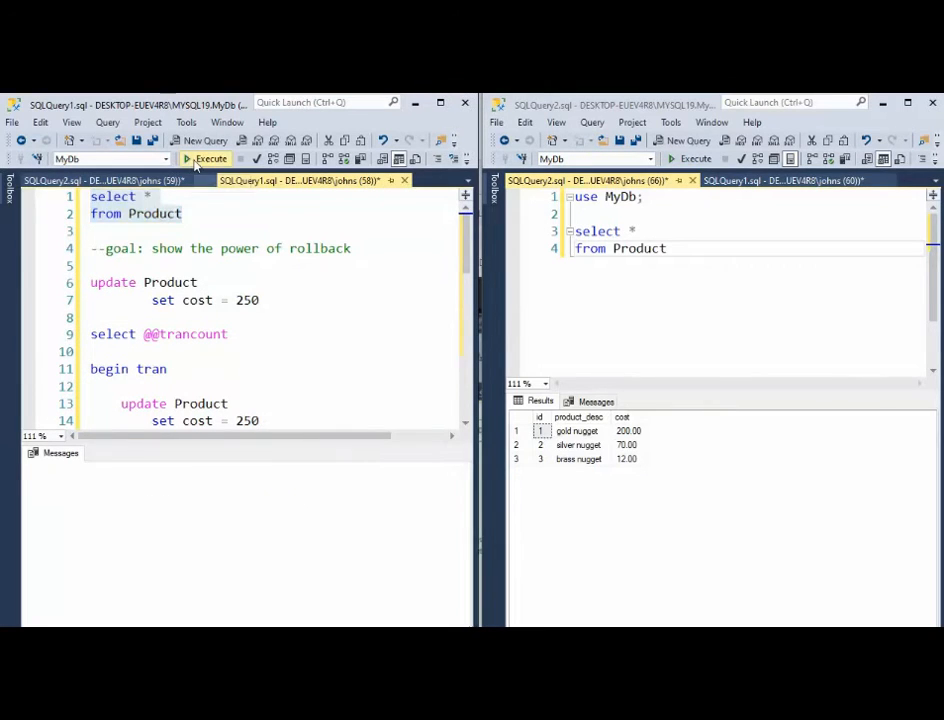
pyautogui.click(212, 158)
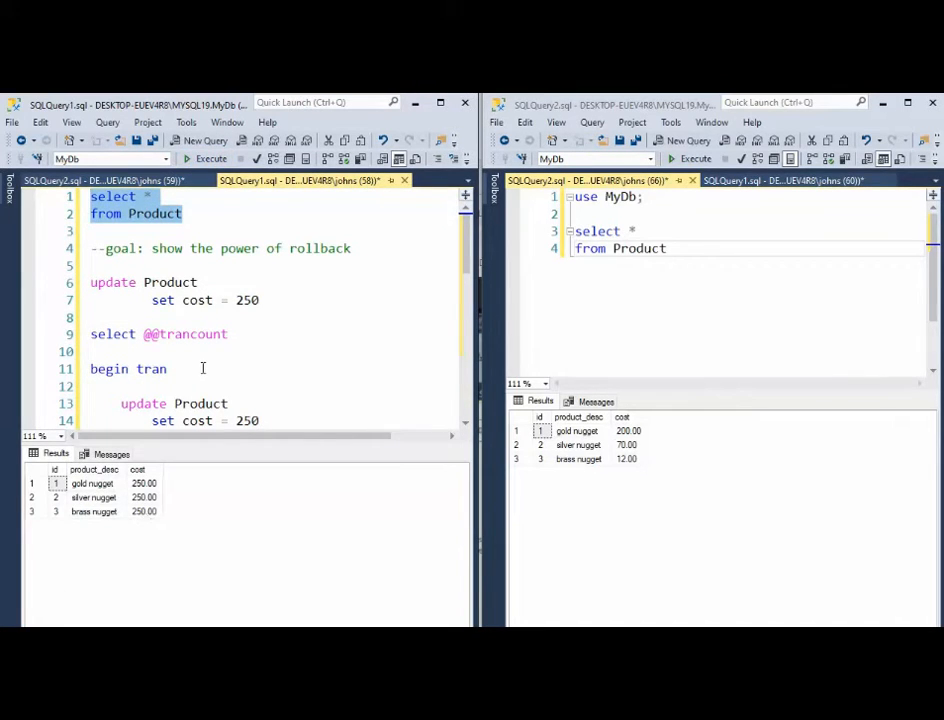
# - Roll back the transaction so costs return to 200, 70 and 12
pyautogui.scroll(-3)
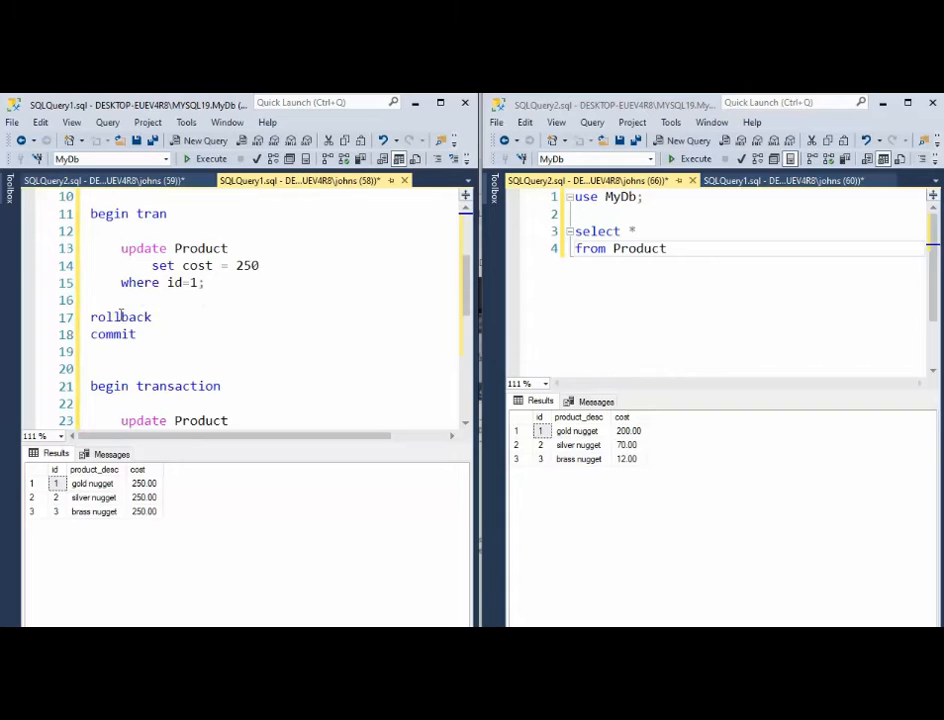
pyautogui.doubleClick(120, 316)
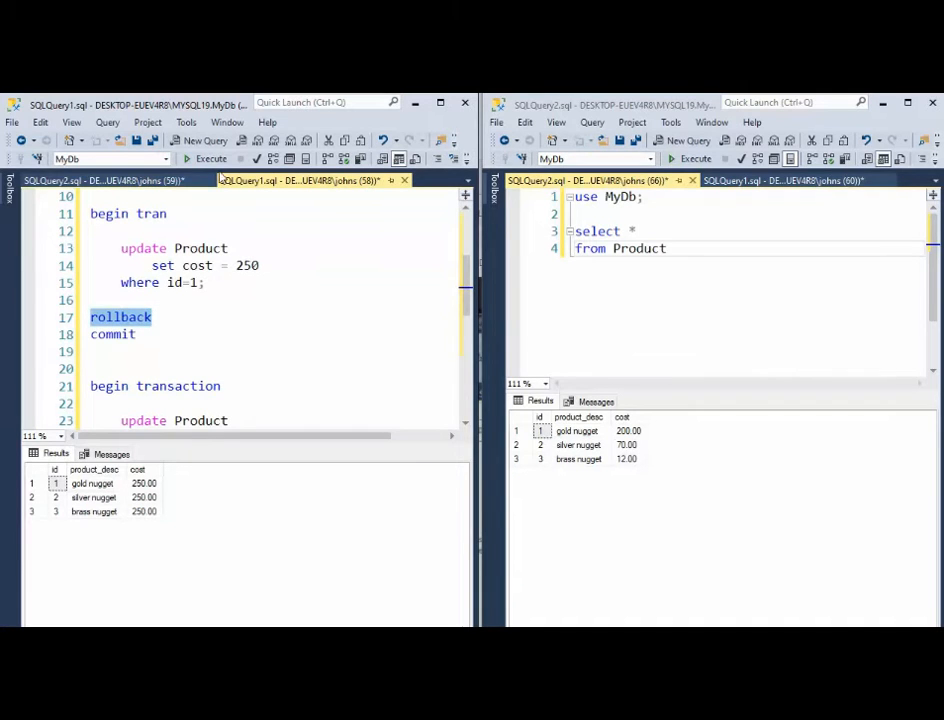
pyautogui.click(210, 158)
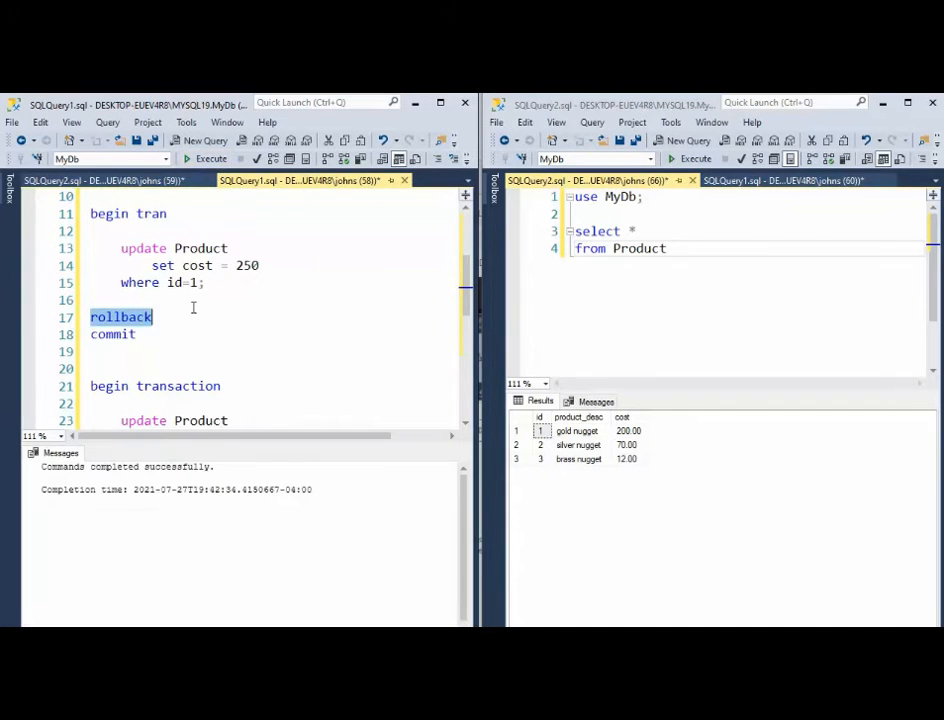
pyautogui.scroll(3)
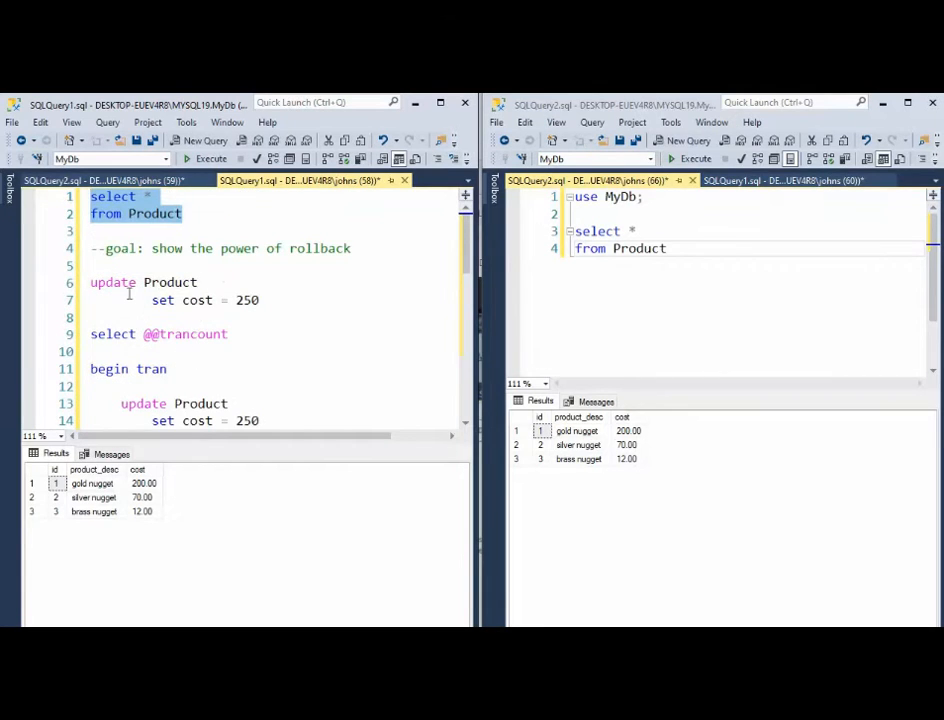
pyautogui.doubleClick(112, 282)
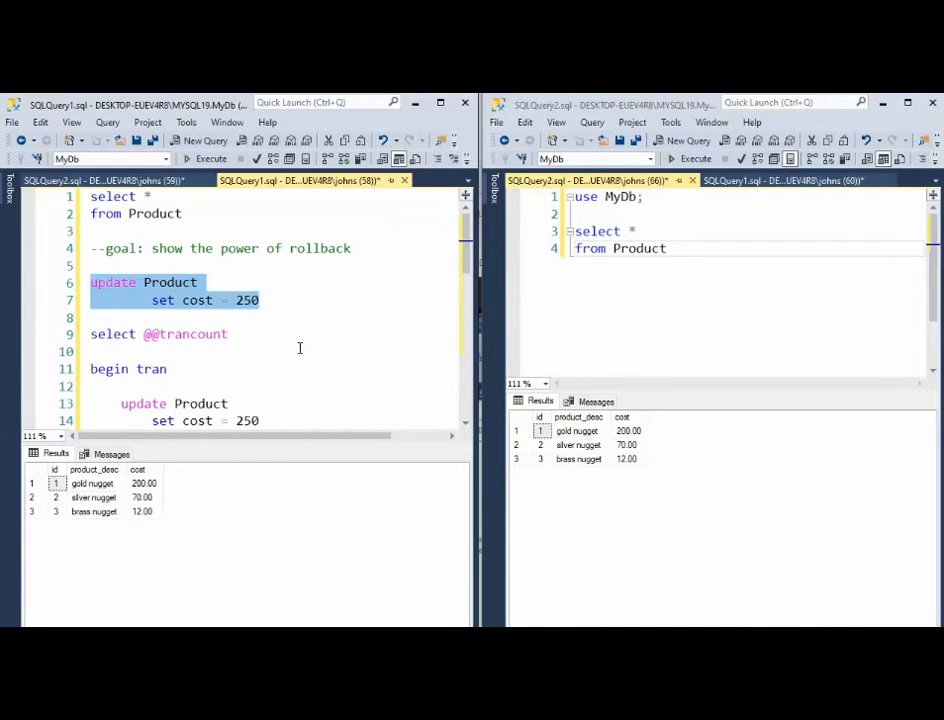
pyautogui.scroll(-3)
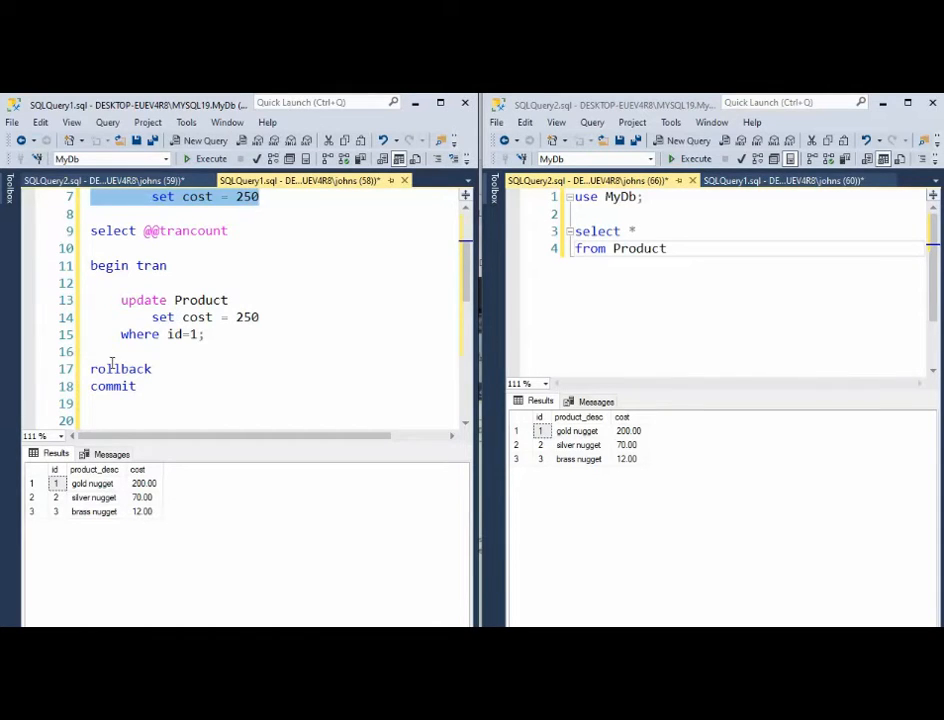
pyautogui.doubleClick(112, 386)
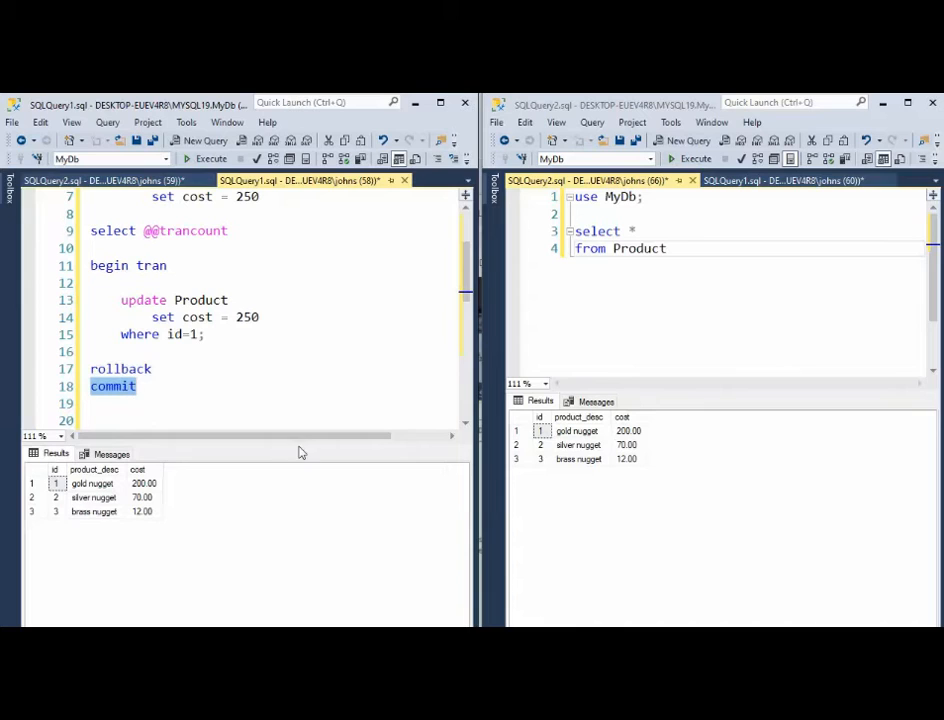
pyautogui.moveTo(296, 456)
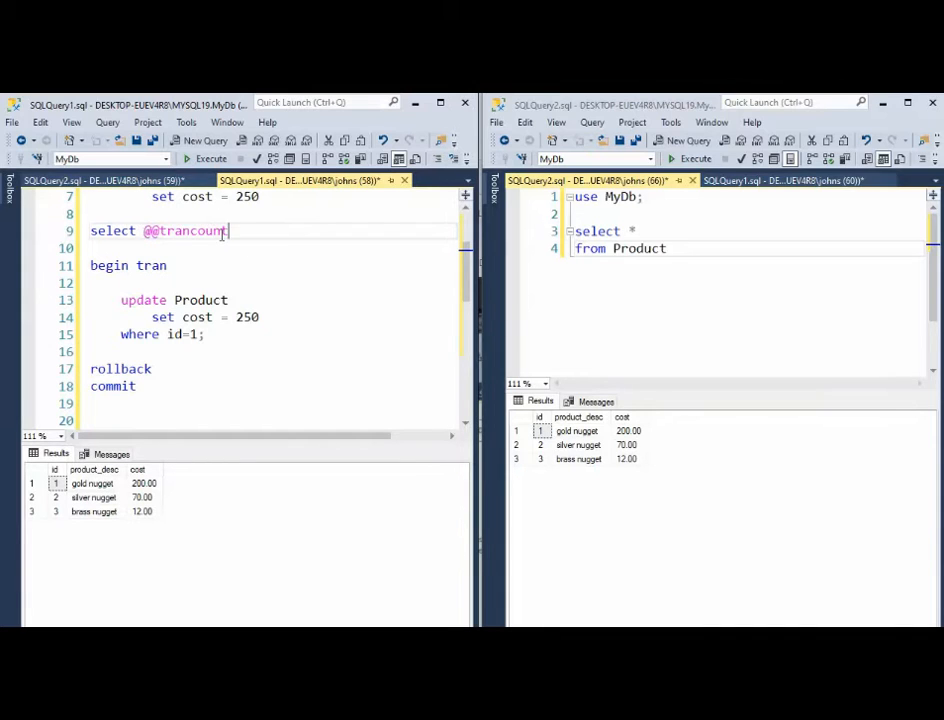
pyautogui.click(210, 160)
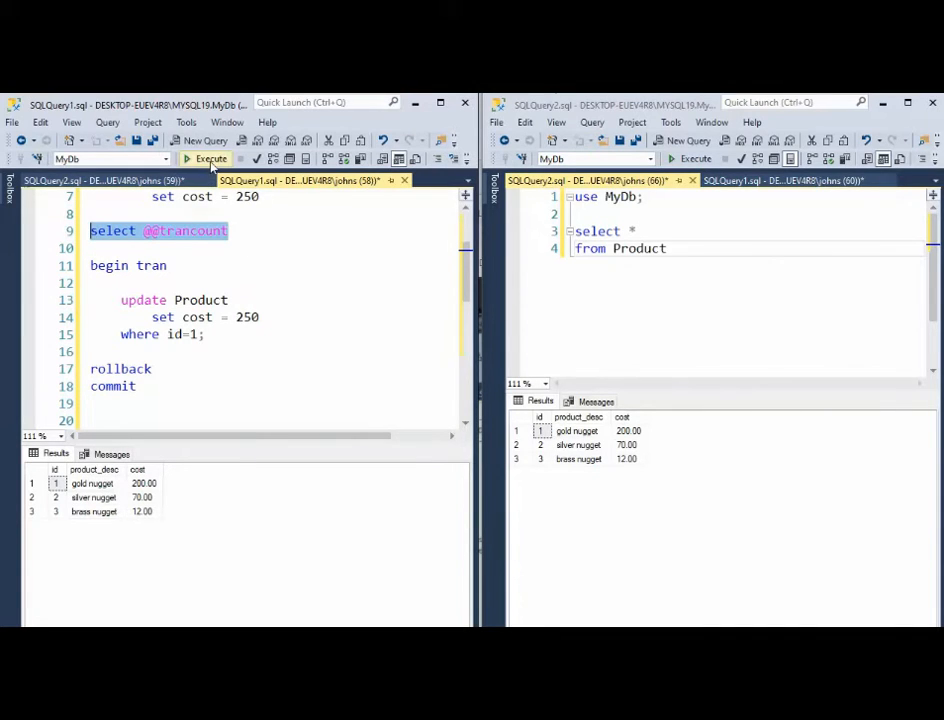
pyautogui.click(204, 160)
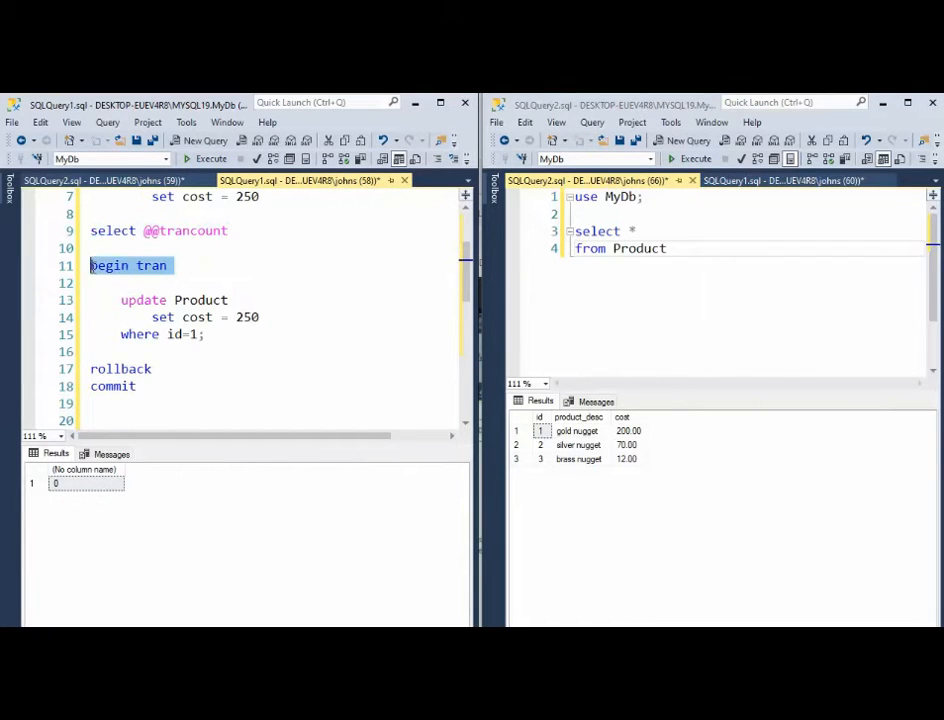
pyautogui.click(212, 158)
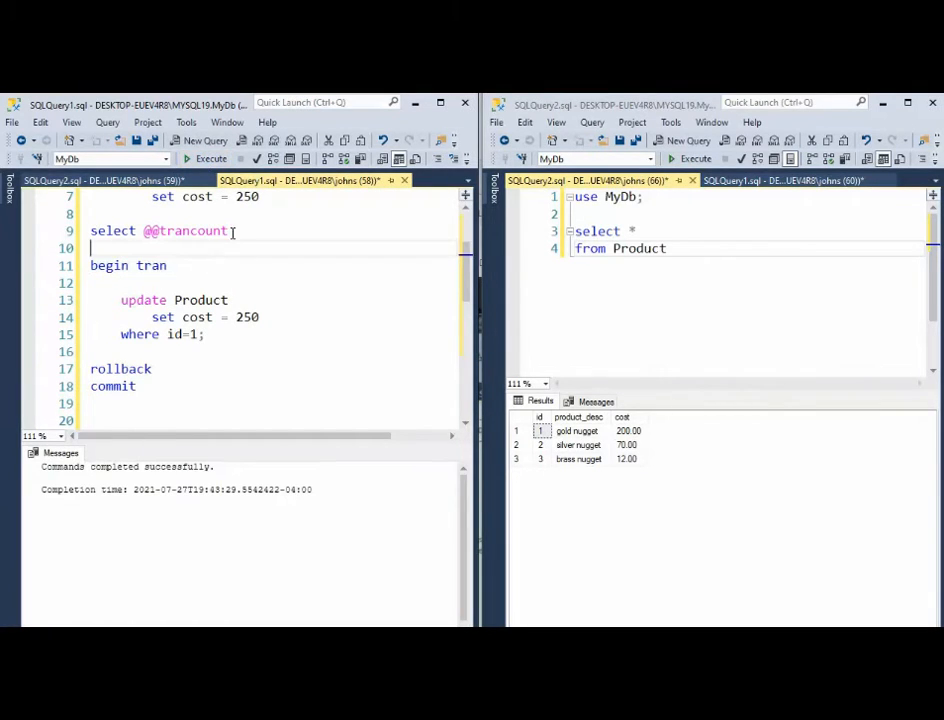
pyautogui.click(204, 158)
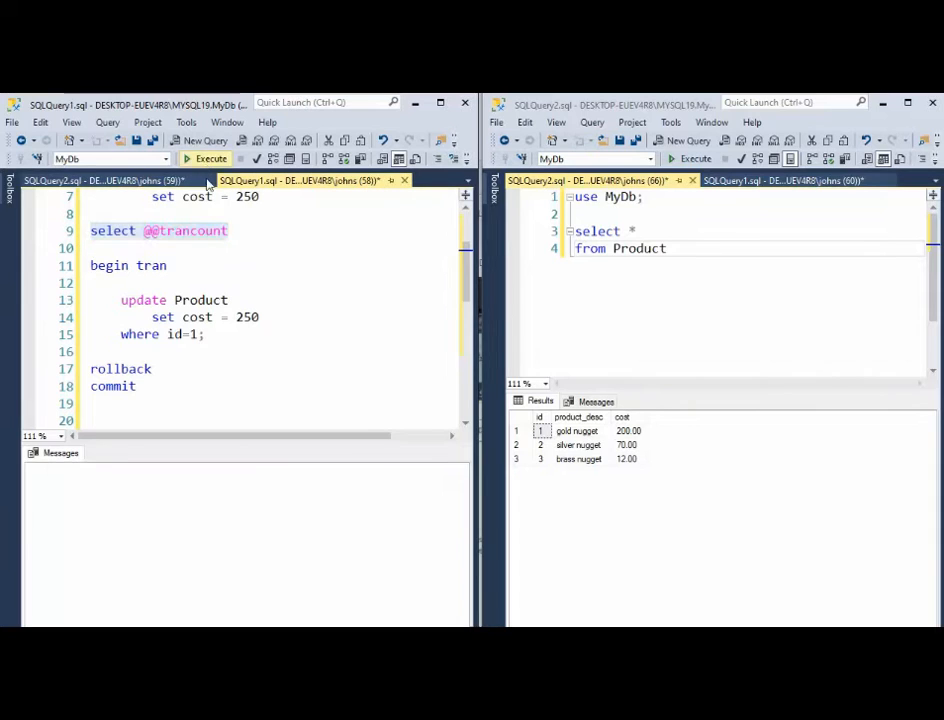
pyautogui.click(204, 158)
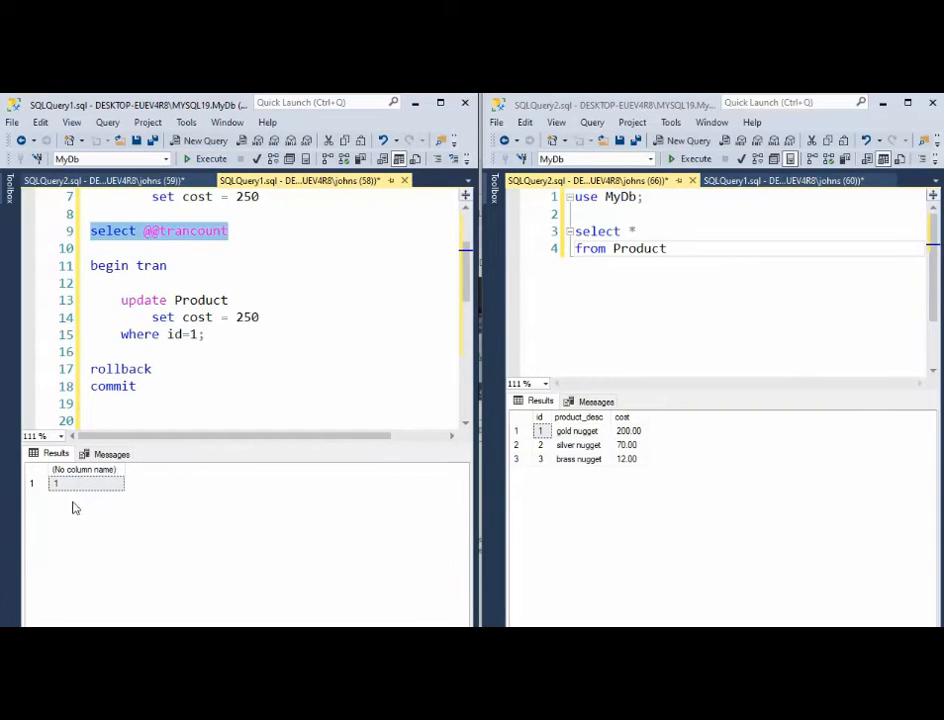
pyautogui.moveTo(210, 336)
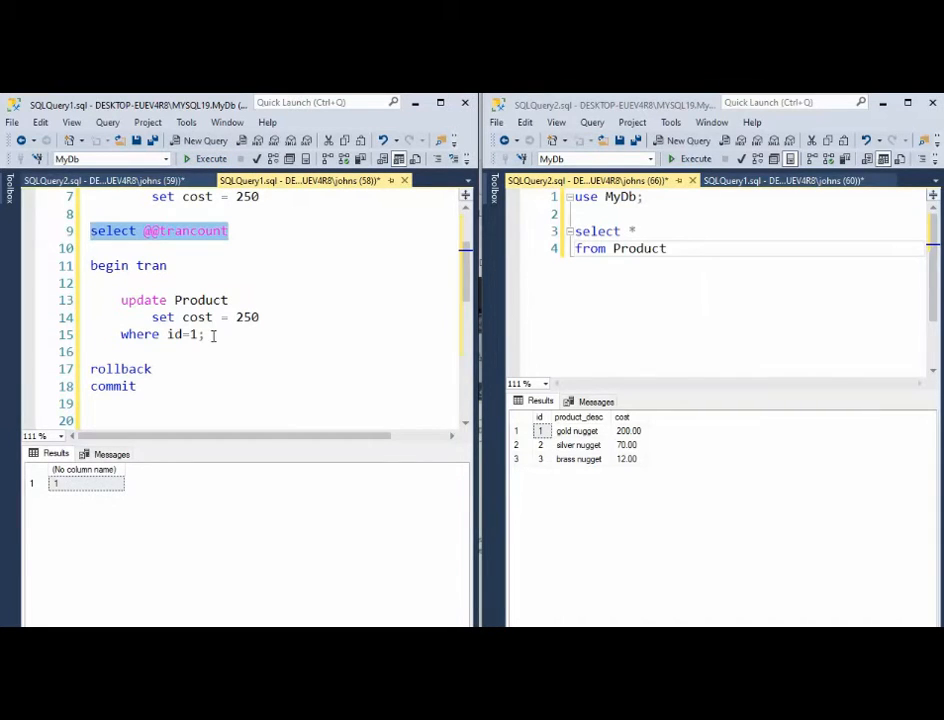
# - Update the gold nugget's cost inside the transaction, view it, then roll it back
pyautogui.moveTo(120, 300); pyautogui.dragTo(204, 334)
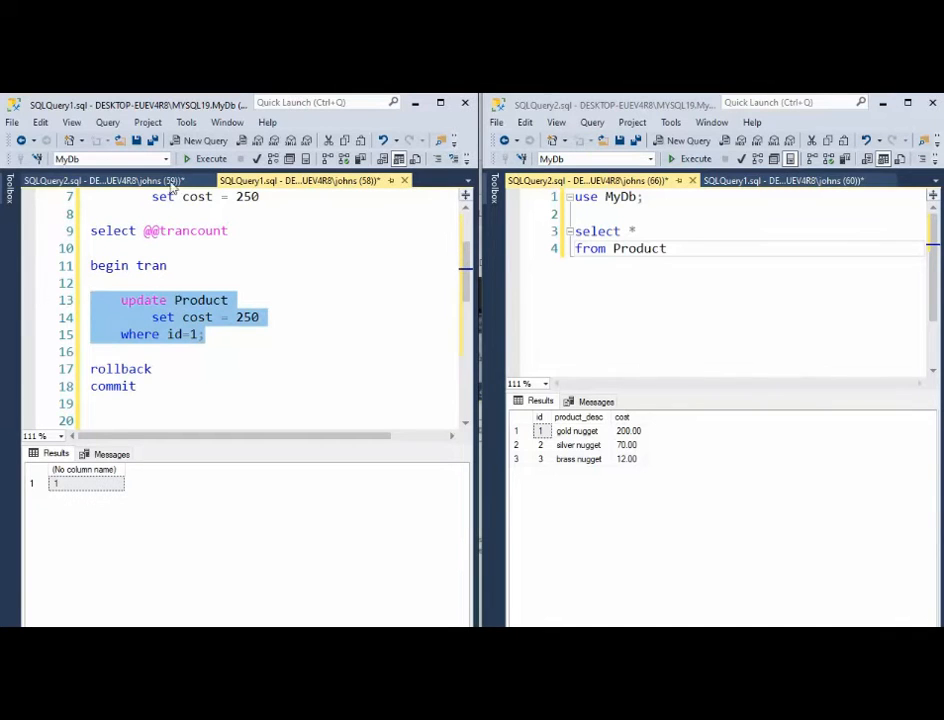
pyautogui.click(210, 158)
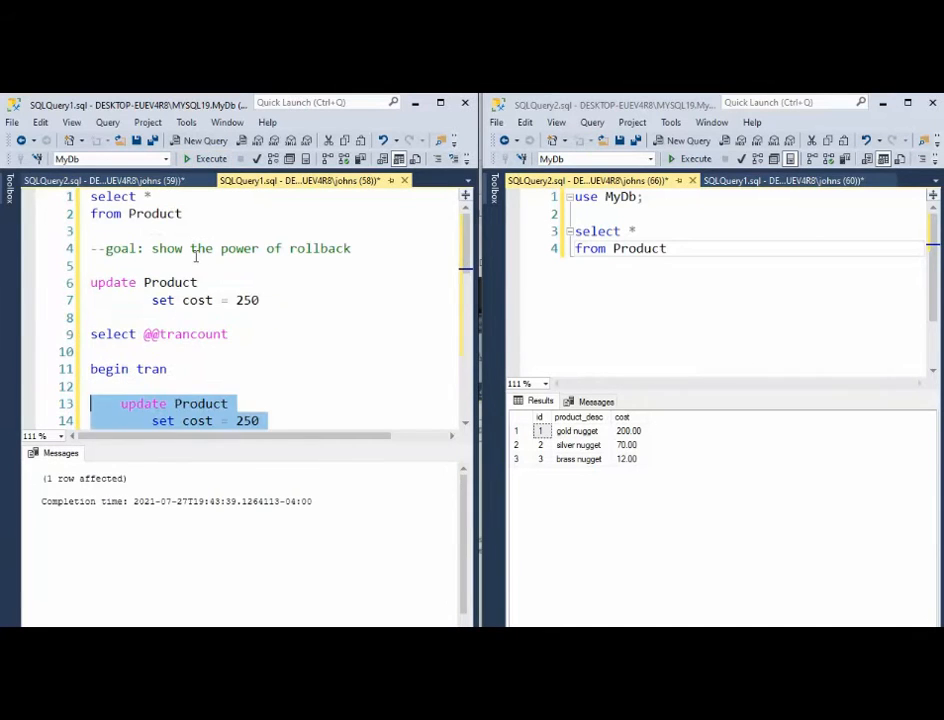
pyautogui.click(212, 160)
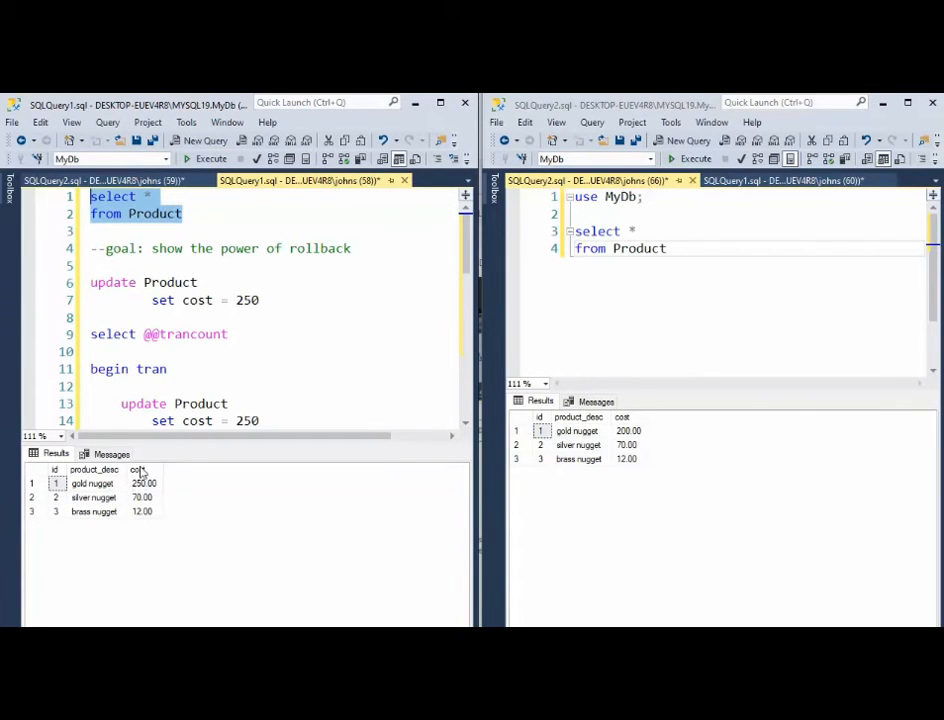
pyautogui.scroll(-3)
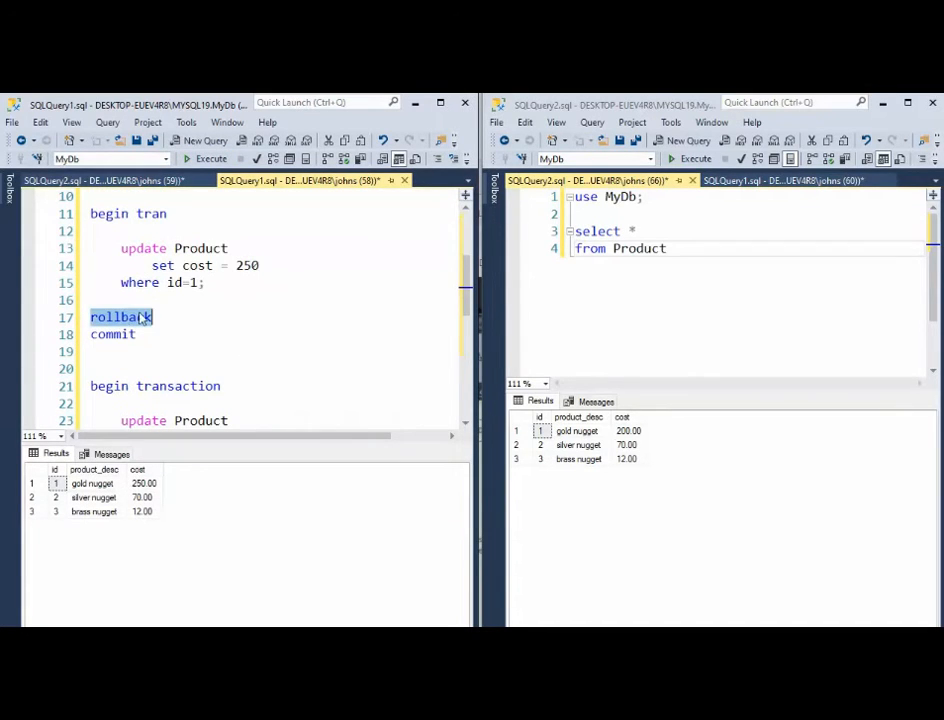
pyautogui.click(212, 160)
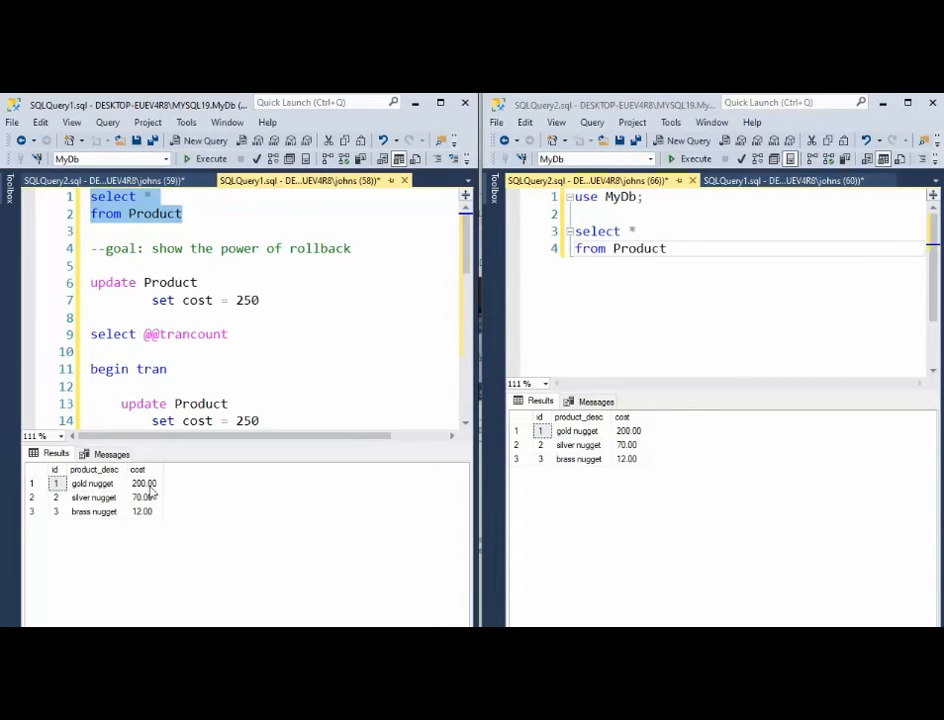
# - Begin a new transaction updating gold's cost to 250 and commit it
pyautogui.scroll(-3)
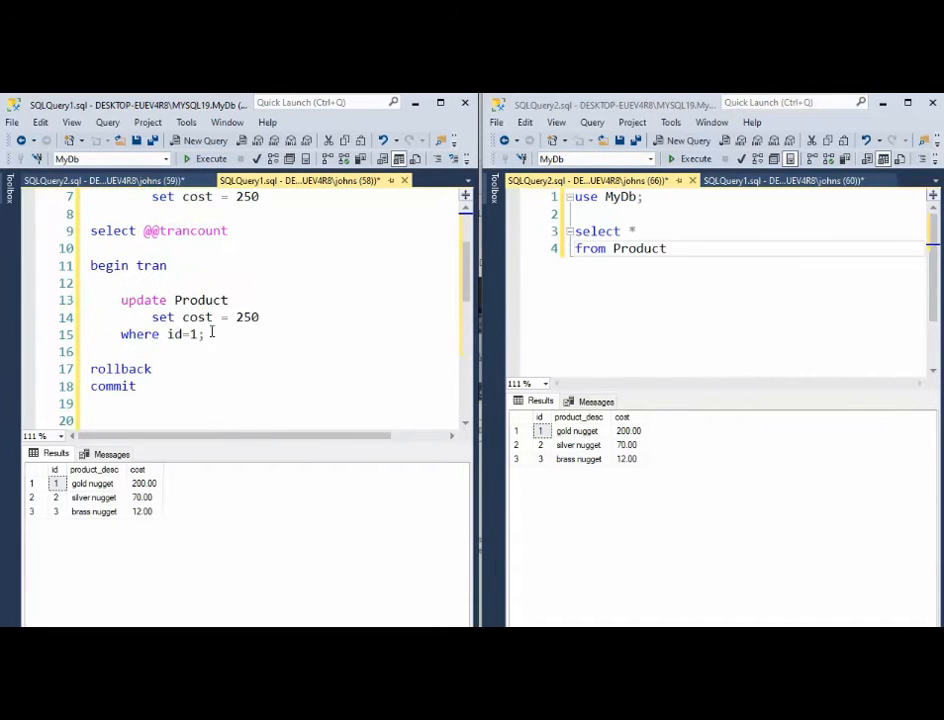
pyautogui.moveTo(90, 264); pyautogui.dragTo(202, 334)
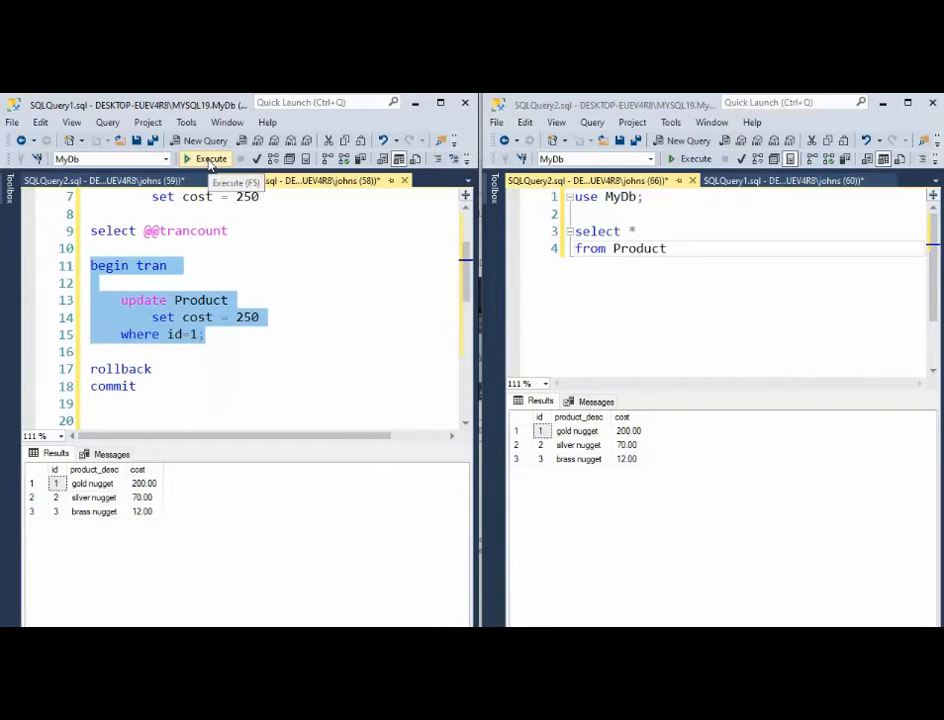
pyautogui.click(210, 160)
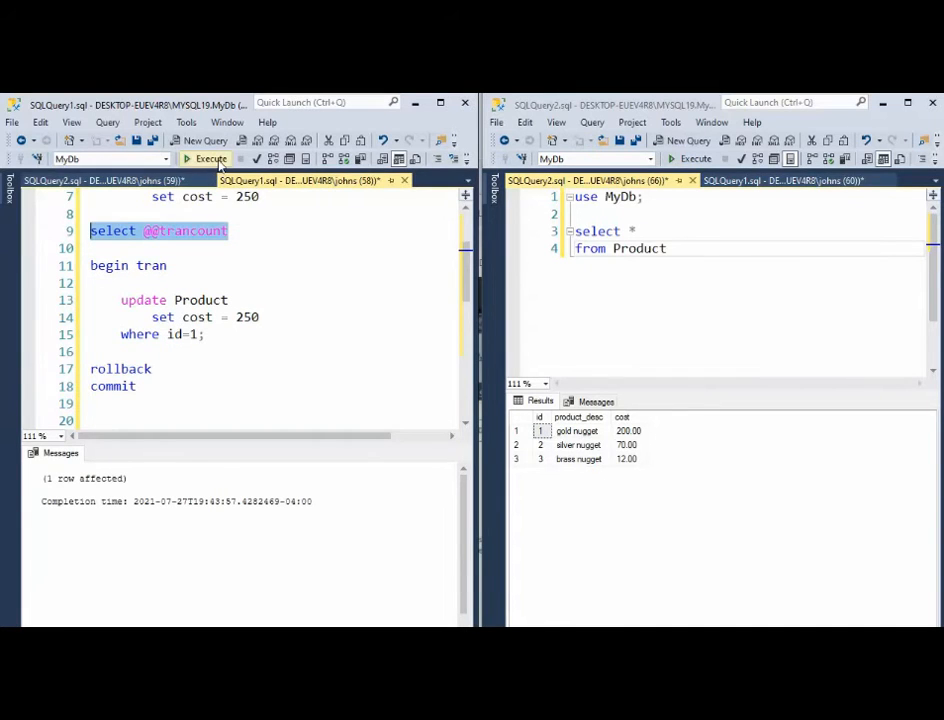
pyautogui.click(204, 160)
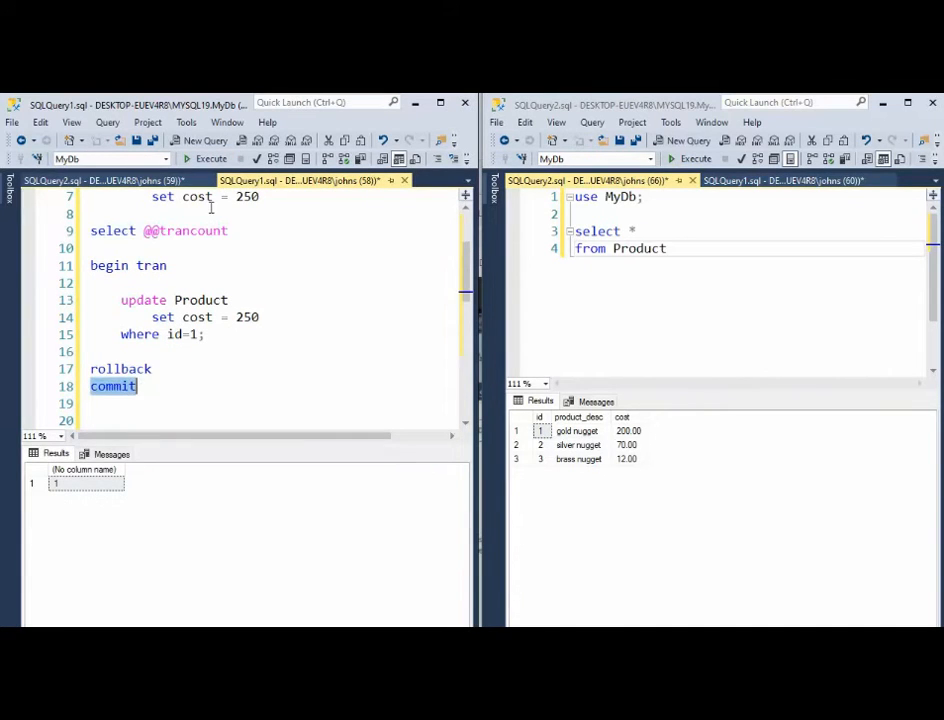
pyautogui.click(212, 158)
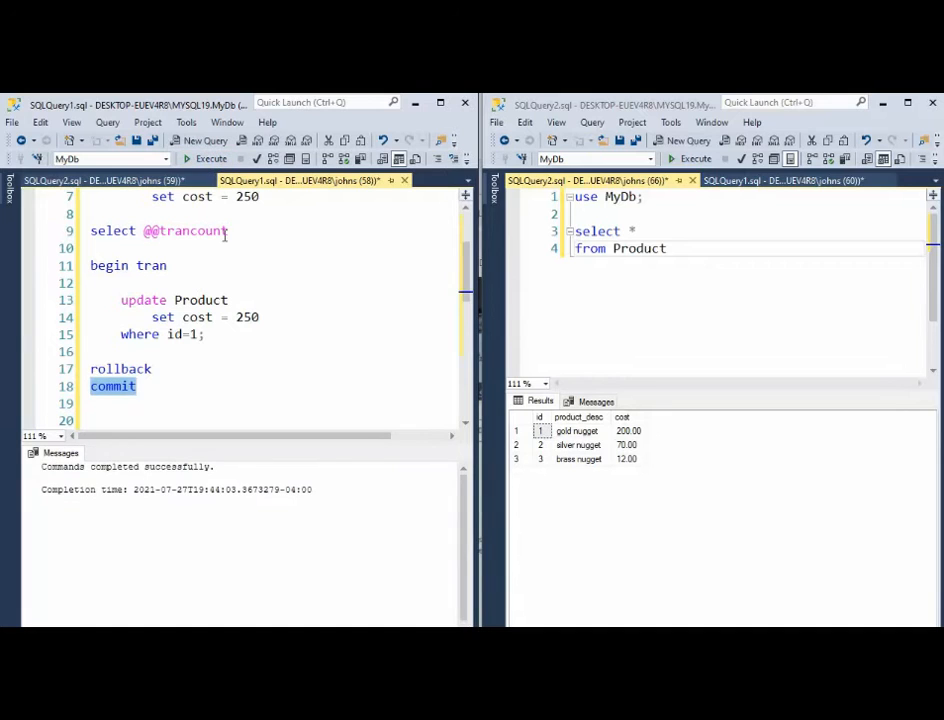
pyautogui.click(206, 160)
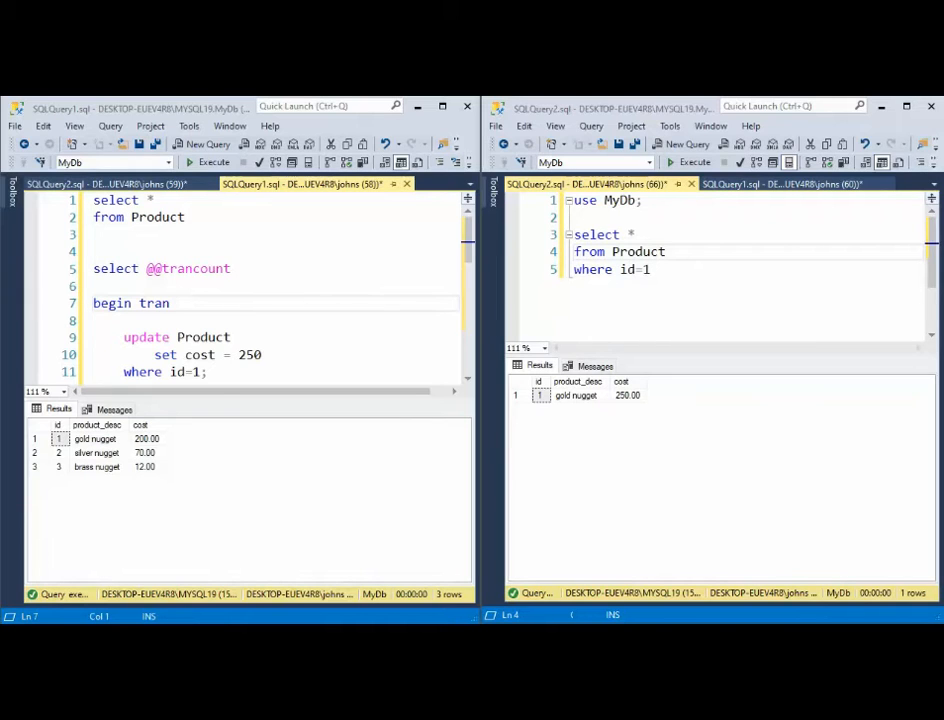
pyautogui.moveTo(328, 336)
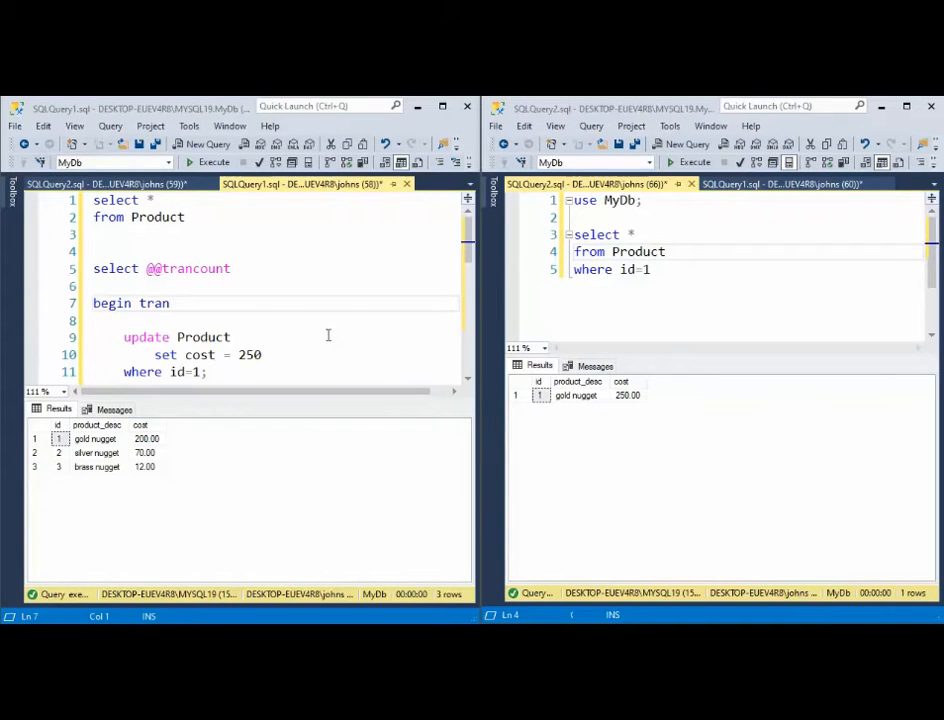
# - Begin a transaction updating gold's cost in the left session and leave it open
pyautogui.click(208, 372)
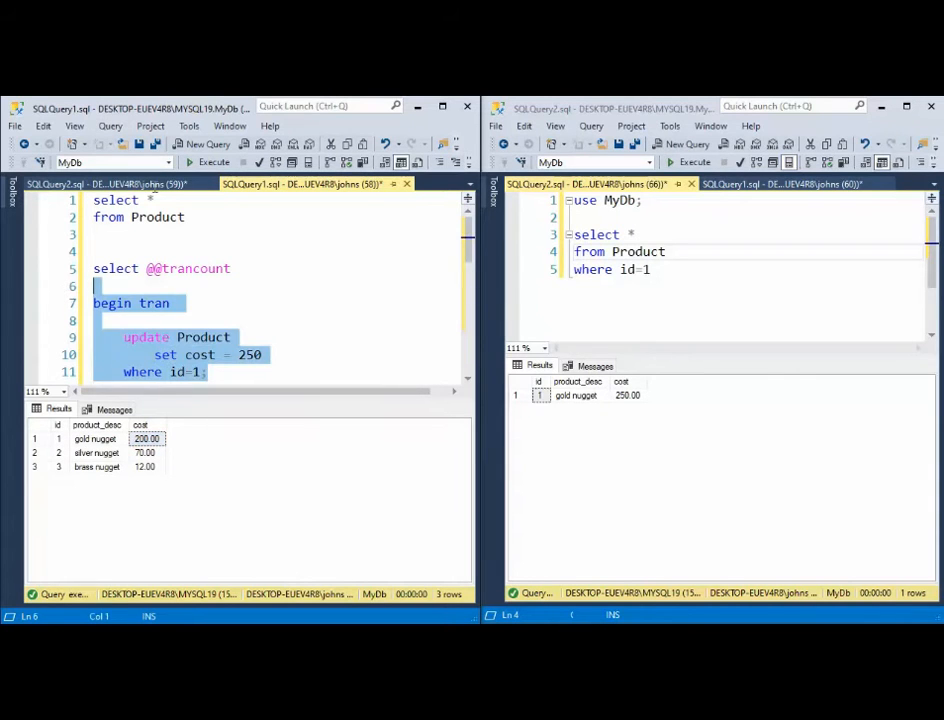
pyautogui.click(214, 160)
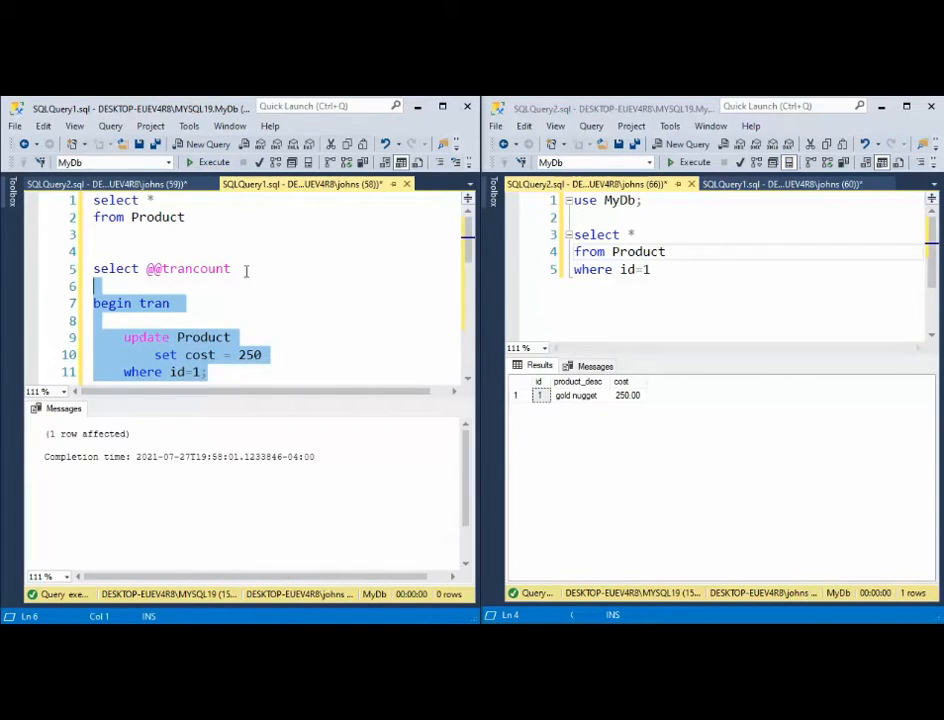
pyautogui.click(212, 162)
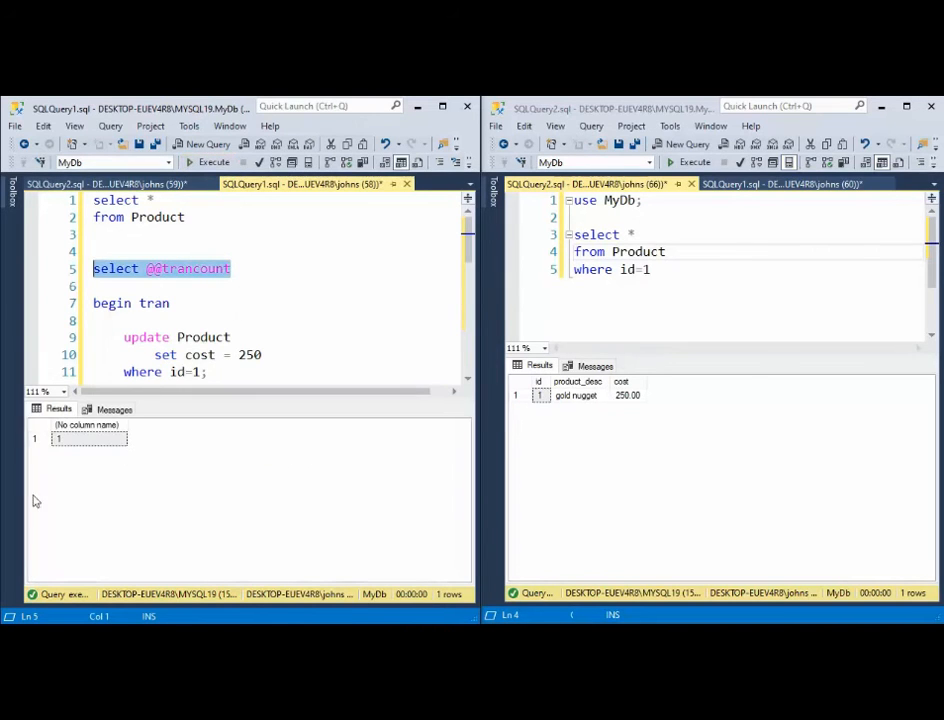
pyautogui.moveTo(100, 510)
pyautogui.write('2')
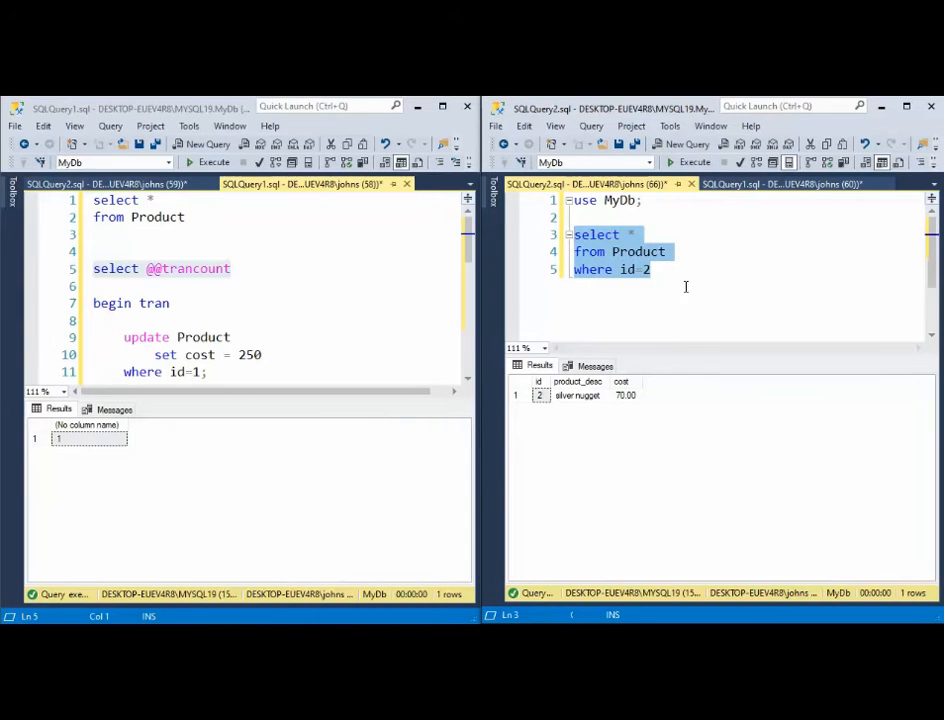
pyautogui.click(694, 162)
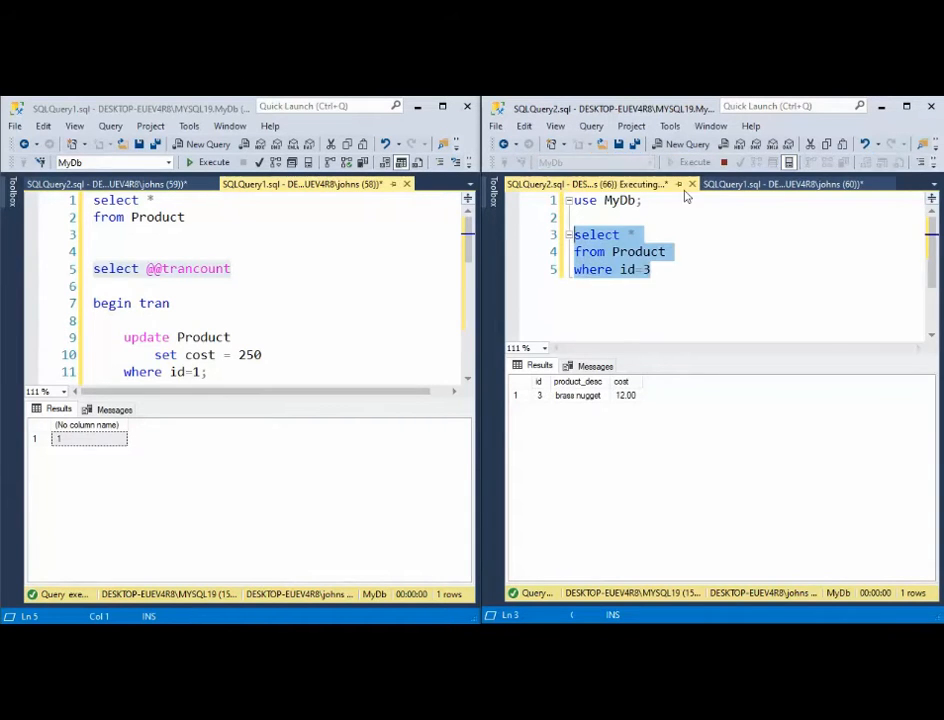
pyautogui.click(650, 270)
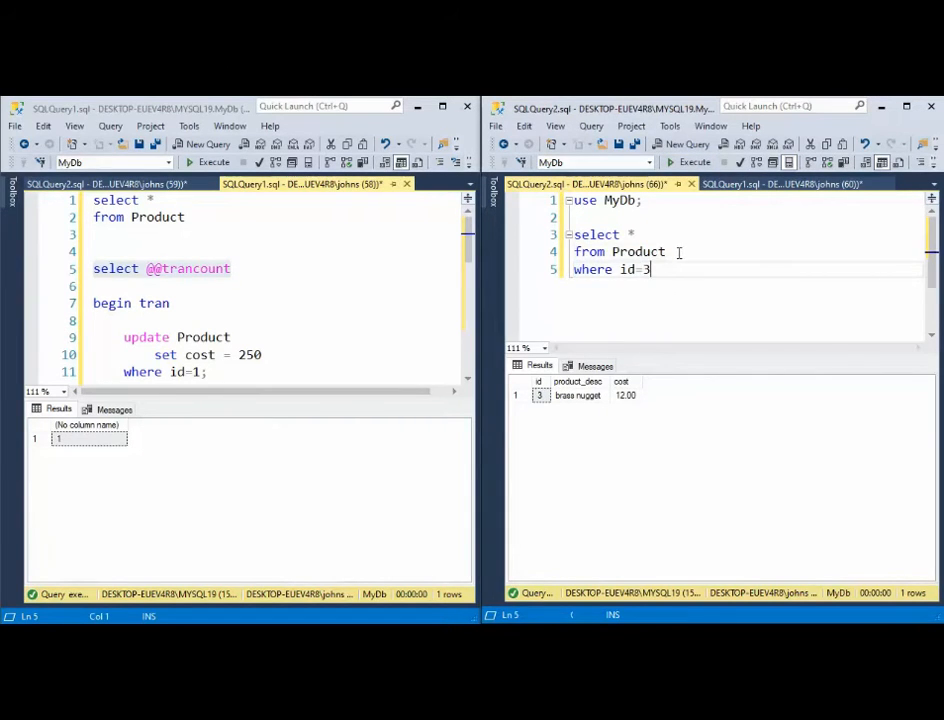
pyautogui.click(694, 162)
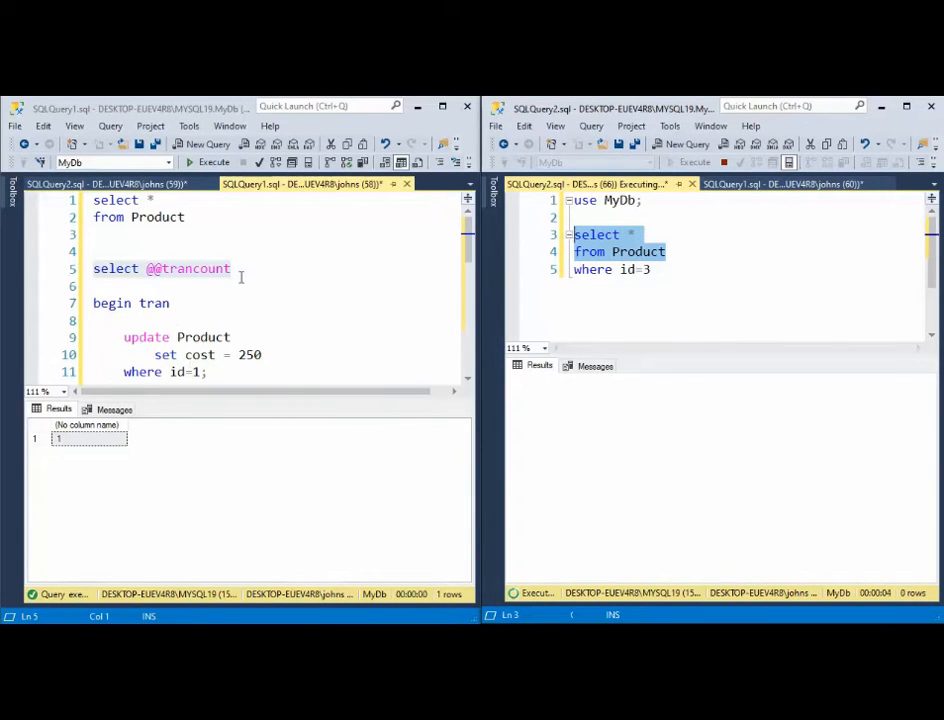
pyautogui.click(210, 162)
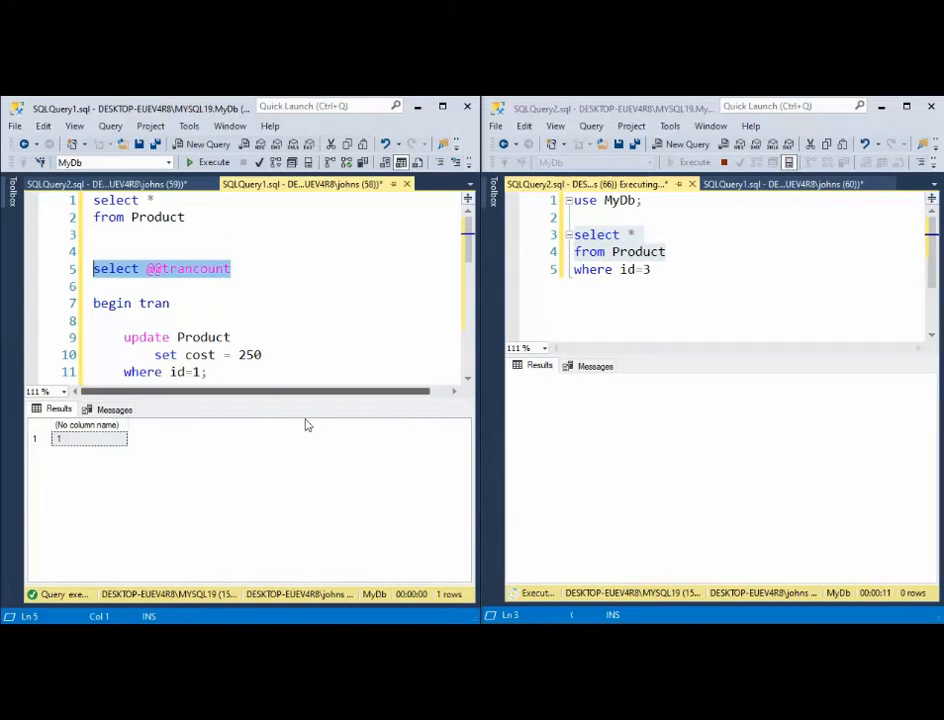
pyautogui.moveTo(668, 260)
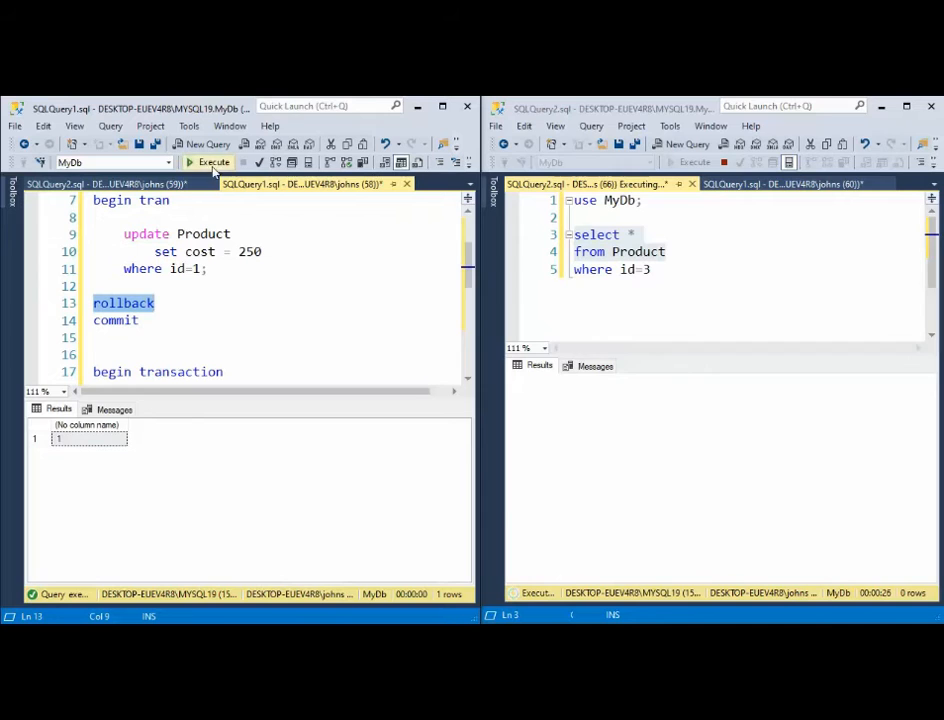
# - Roll back the open update so the blocked second-session query returns the original costs
pyautogui.click(208, 162)
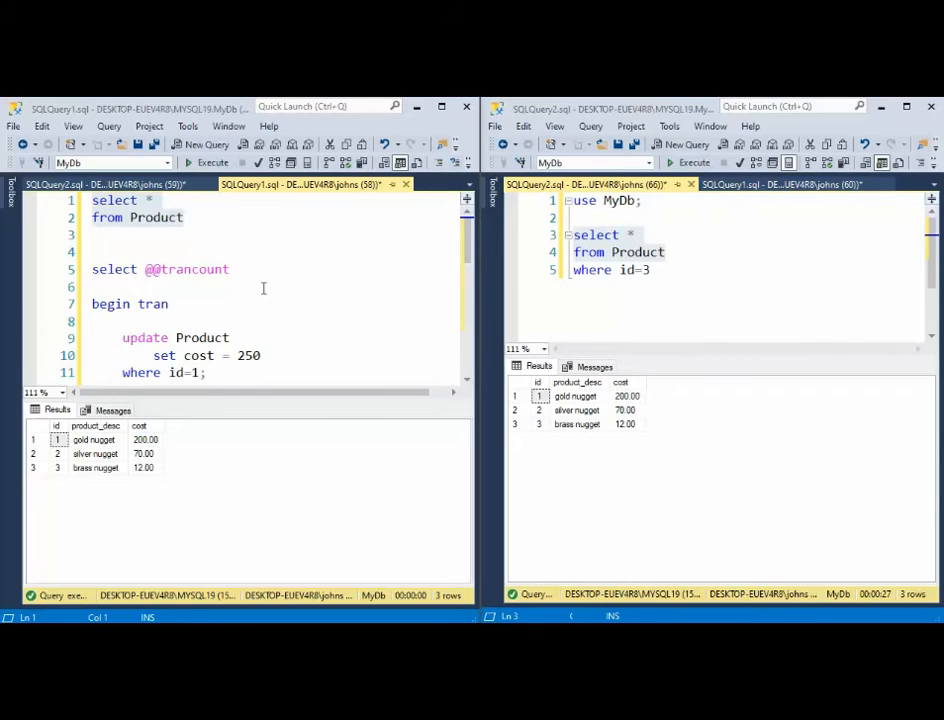
pyautogui.moveTo(180, 312)
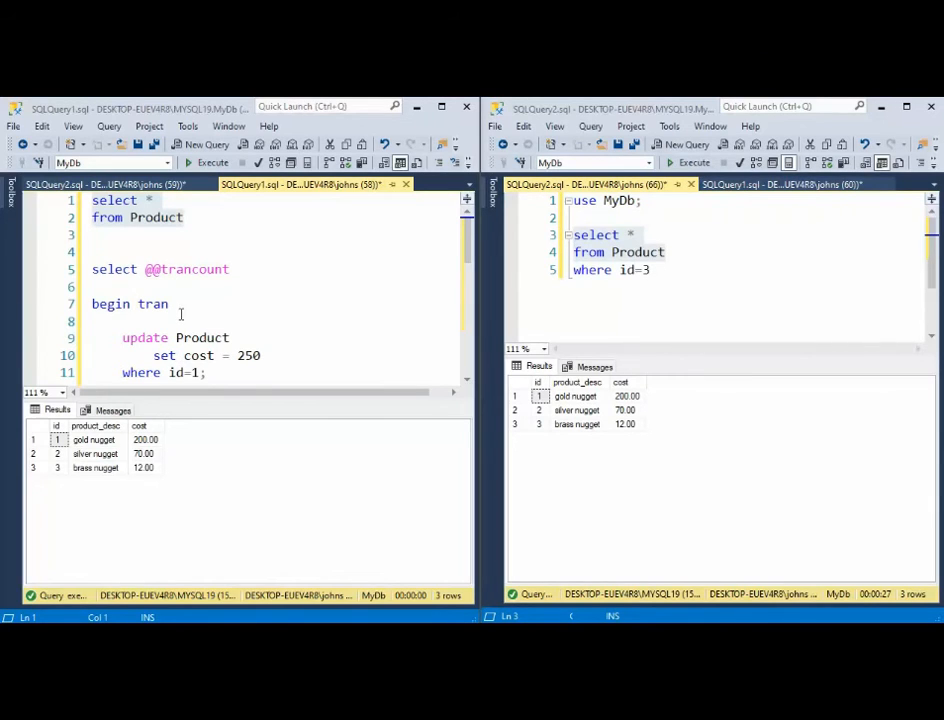
pyautogui.moveTo(216, 292)
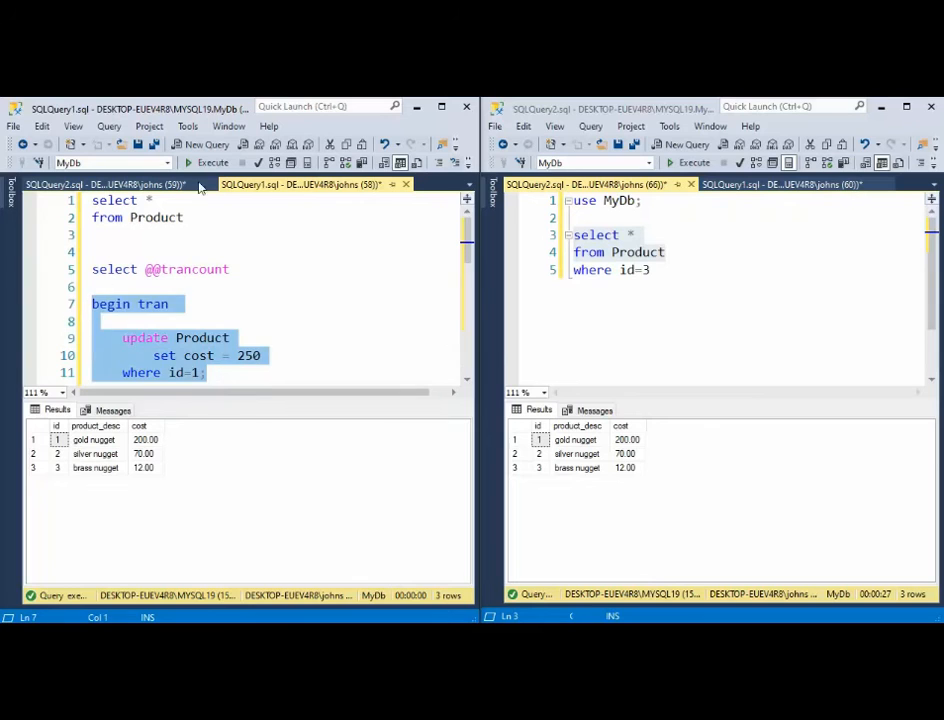
# - Reopen the gold update uncommitted and read Product with (nolock) in the second session, seeing 250
pyautogui.click(188, 162)
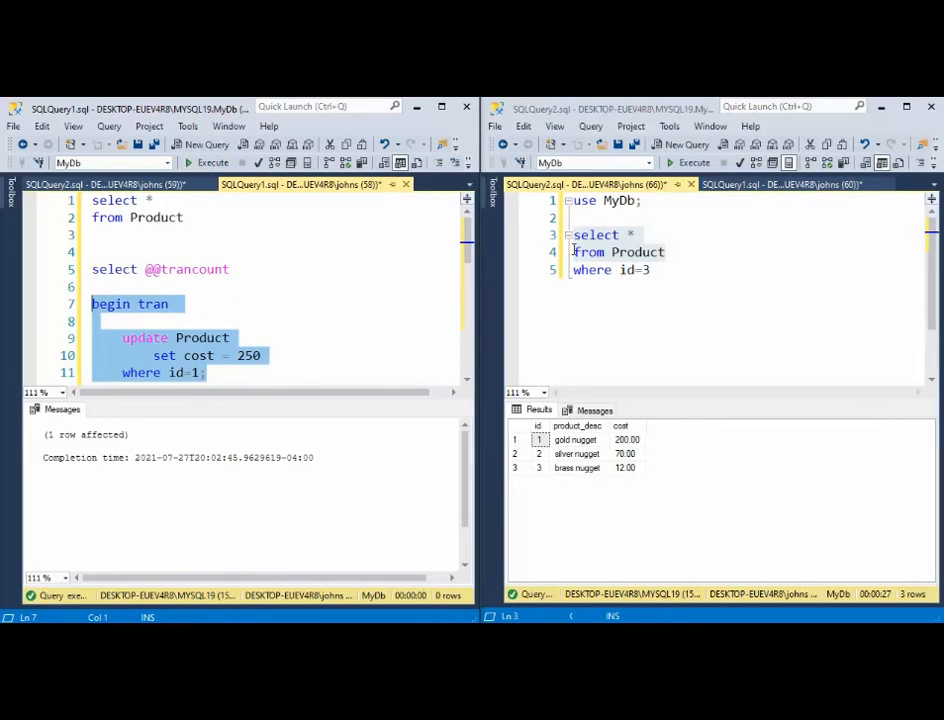
pyautogui.click(680, 252)
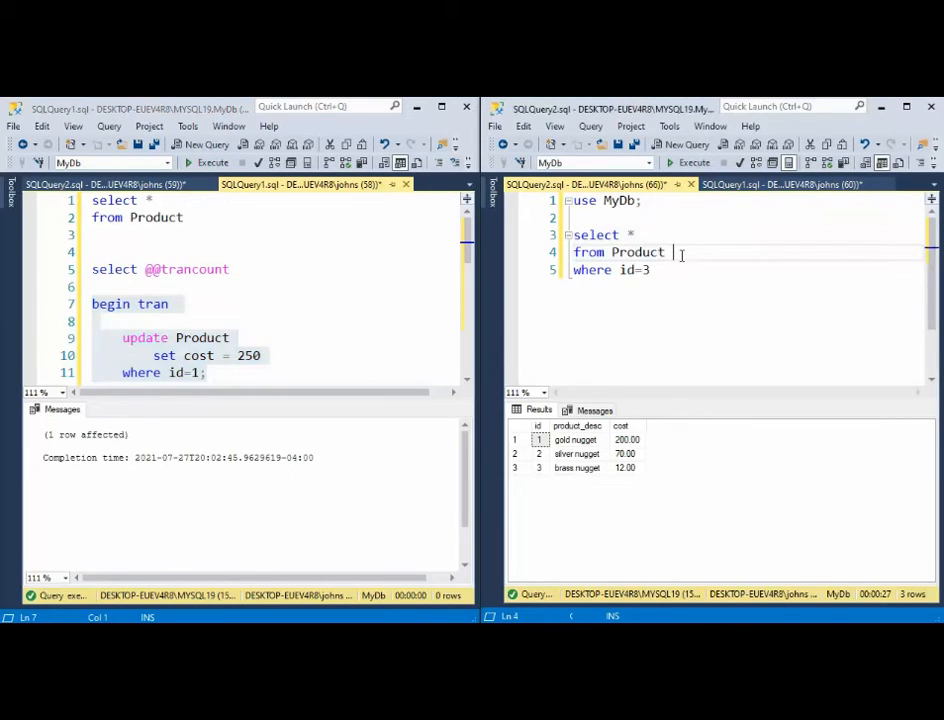
pyautogui.write('(nolock')
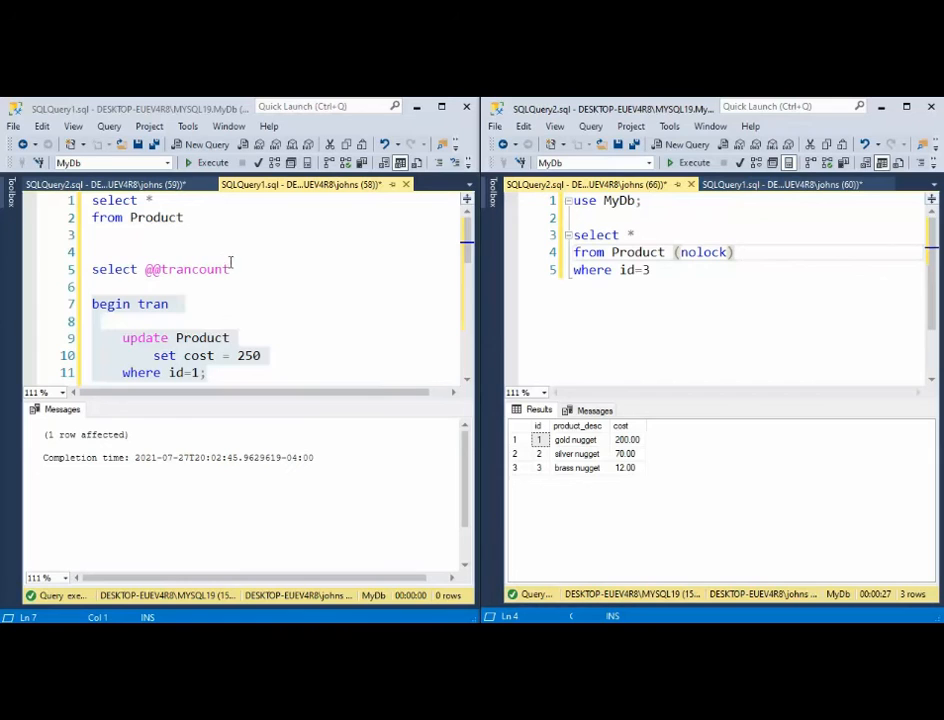
pyautogui.click(212, 162)
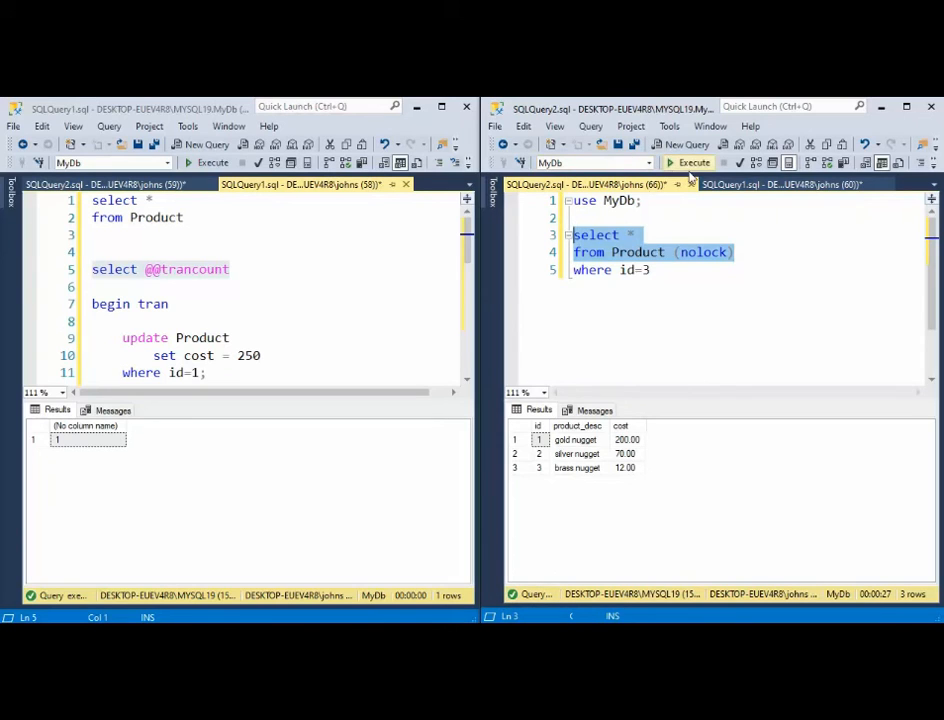
pyautogui.click(692, 162)
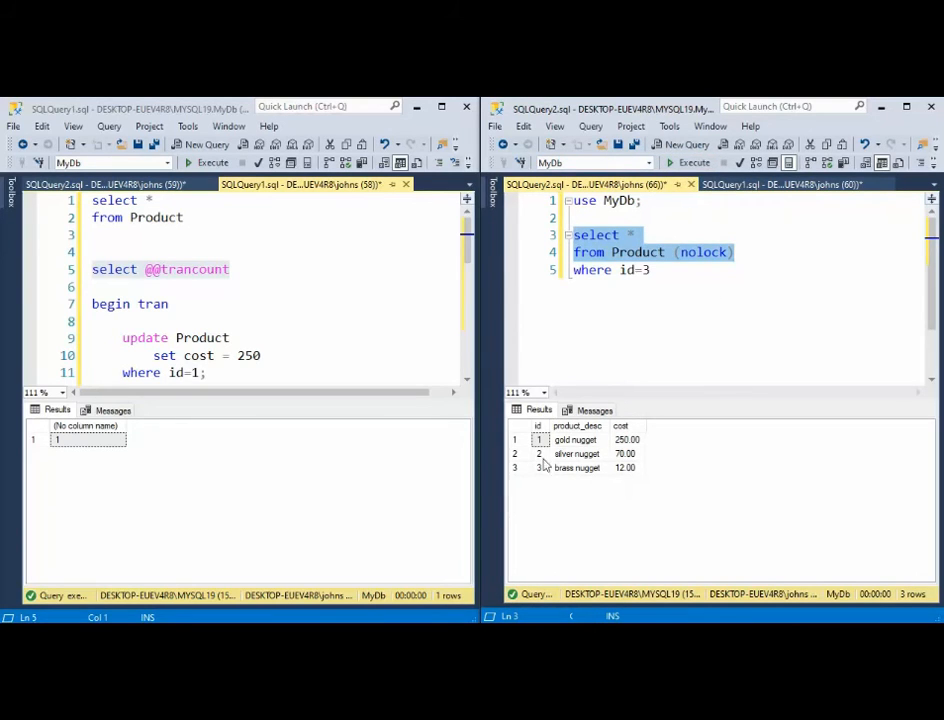
pyautogui.moveTo(644, 484)
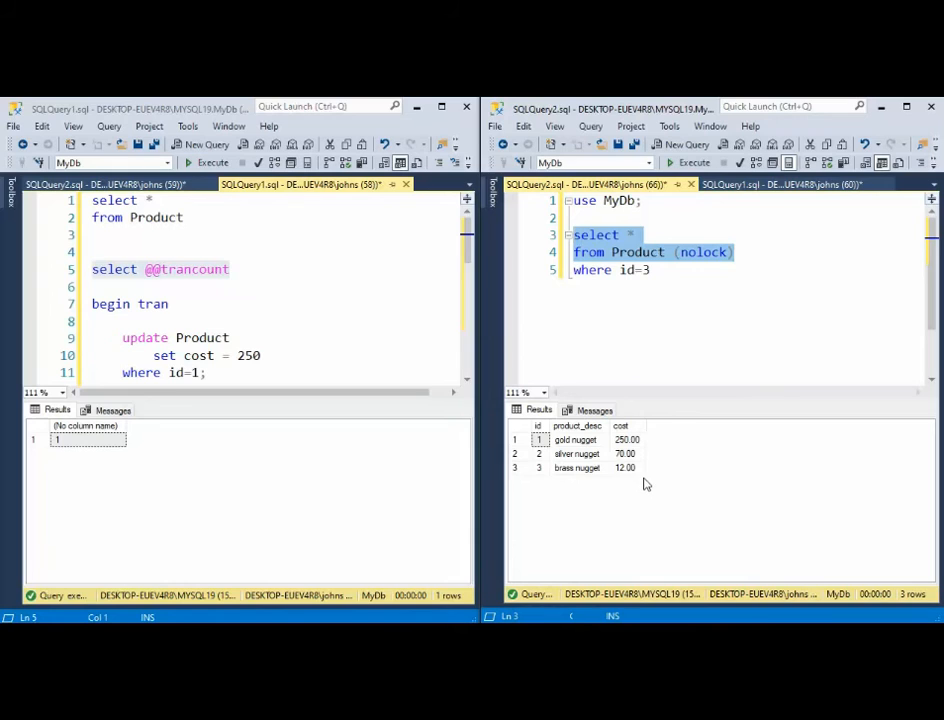
pyautogui.moveTo(584, 450)
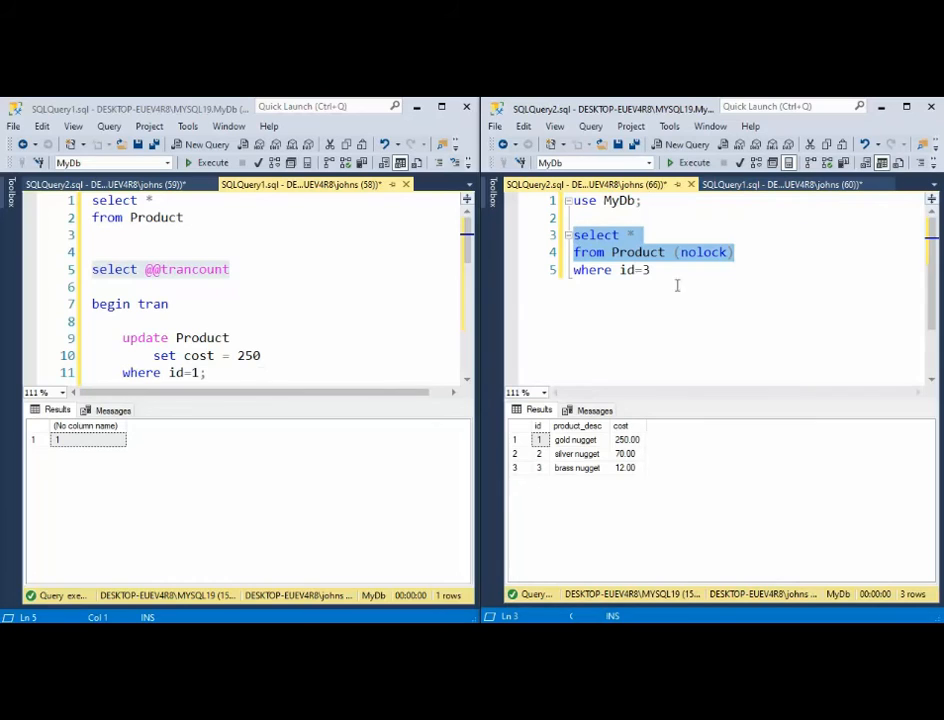
pyautogui.moveTo(704, 262)
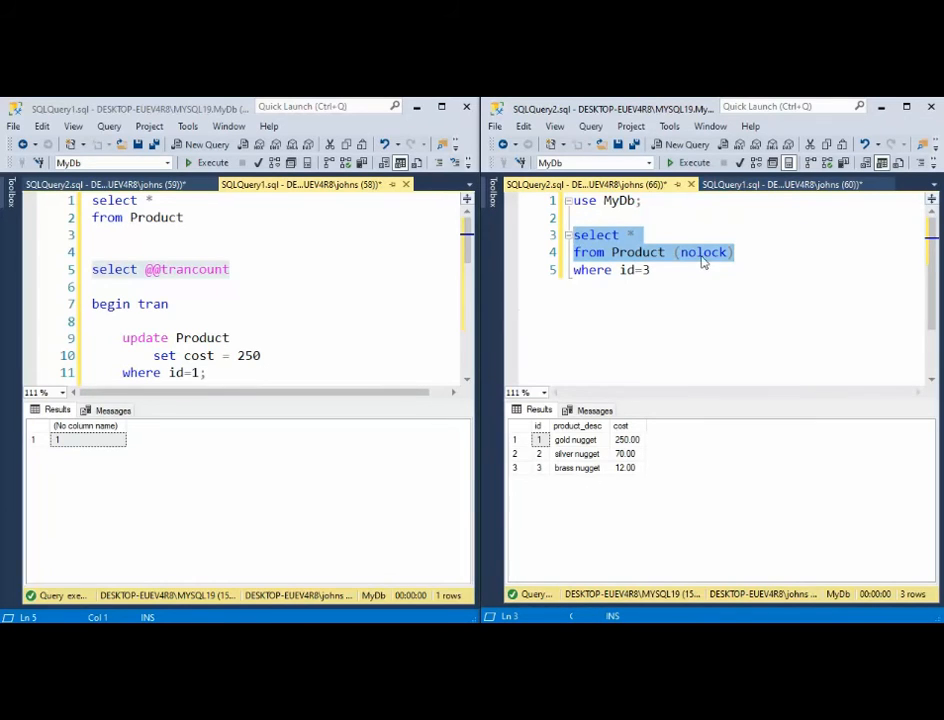
pyautogui.moveTo(548, 458)
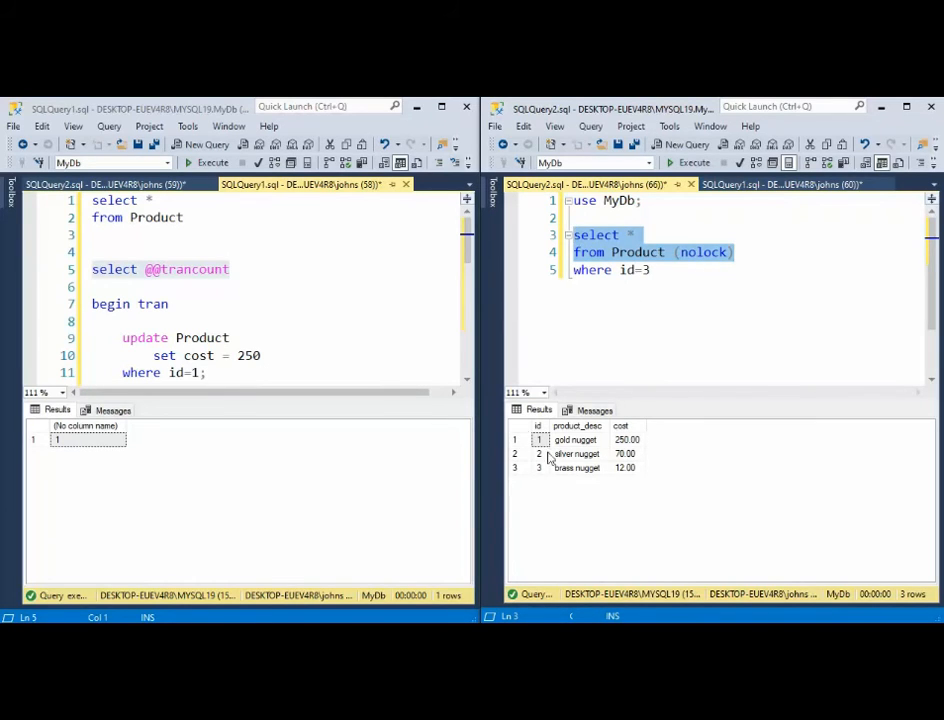
pyautogui.moveTo(636, 464)
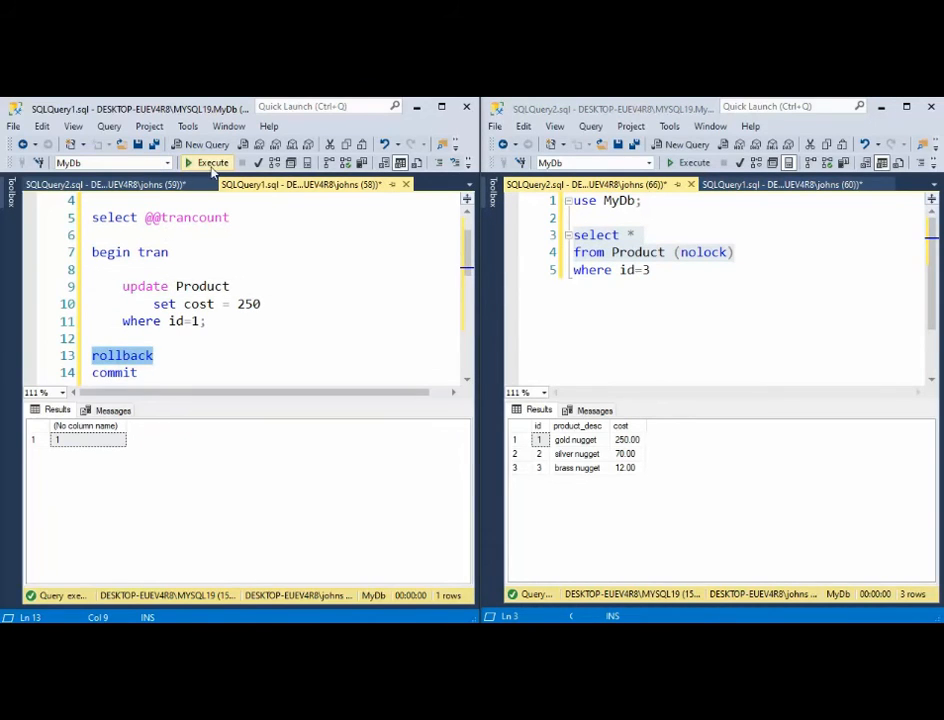
pyautogui.click(210, 164)
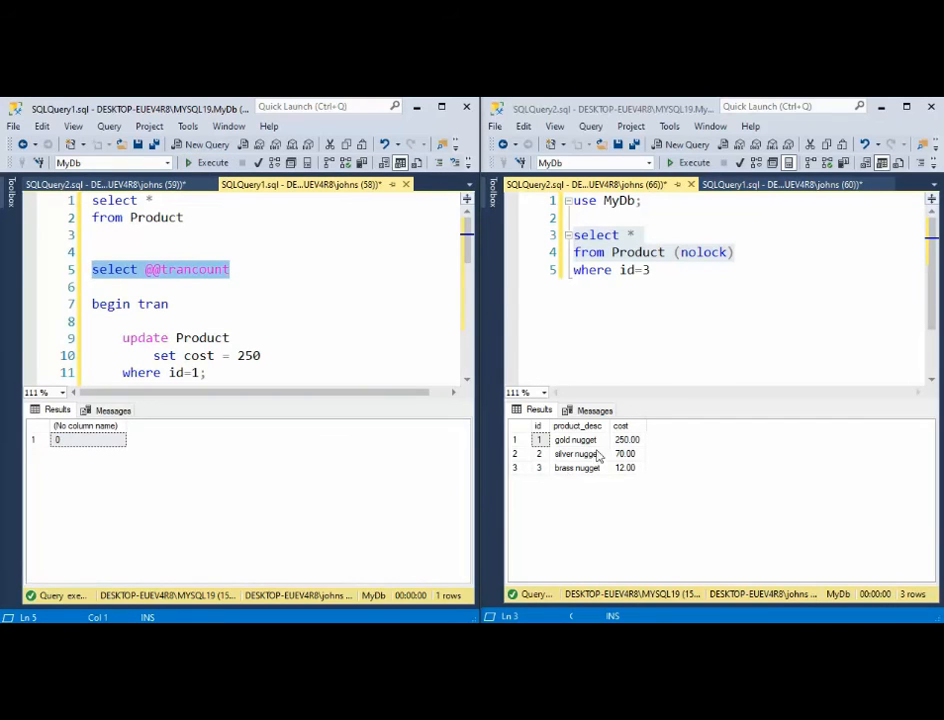
pyautogui.moveTo(630, 516)
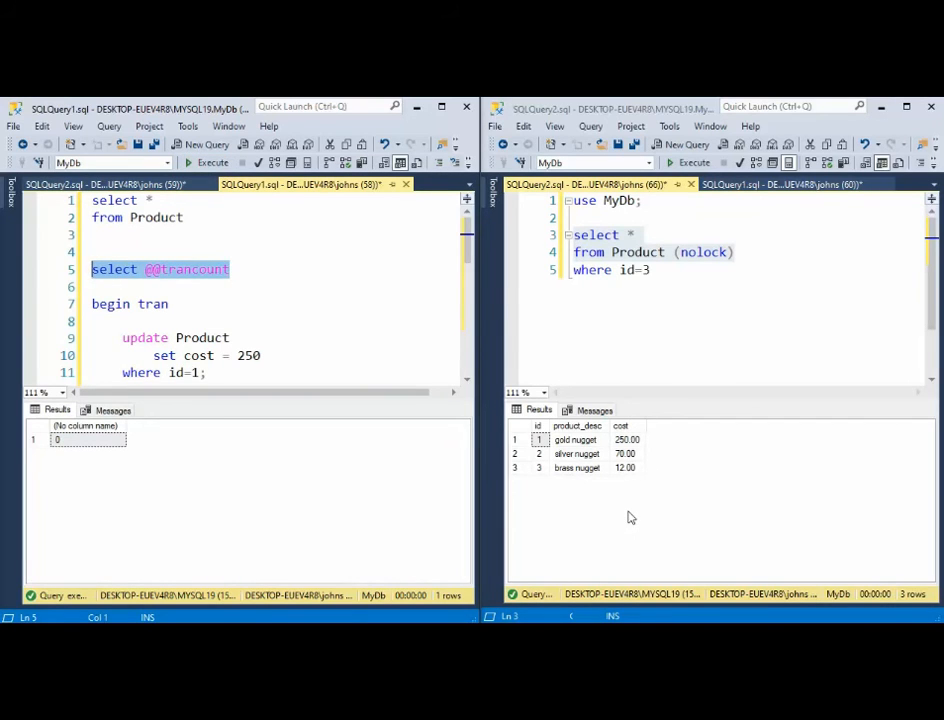
pyautogui.moveTo(726, 308)
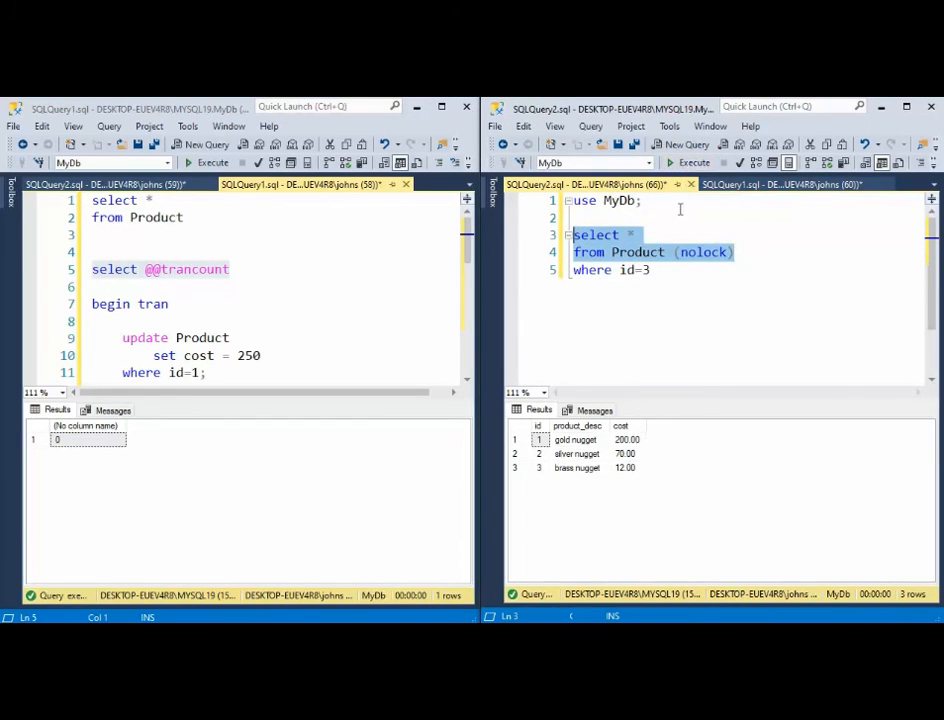
pyautogui.moveTo(656, 320)
pyautogui.write('with ')
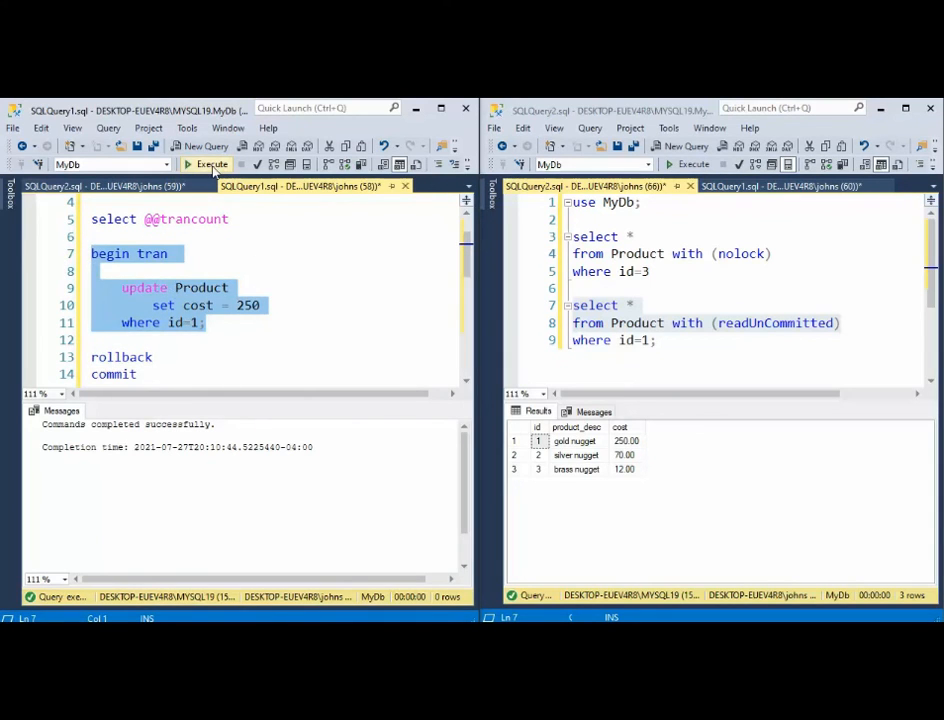
# - Rerun the uncommitted 250 update and select WITH in the readUncommitted query
pyautogui.click(212, 164)
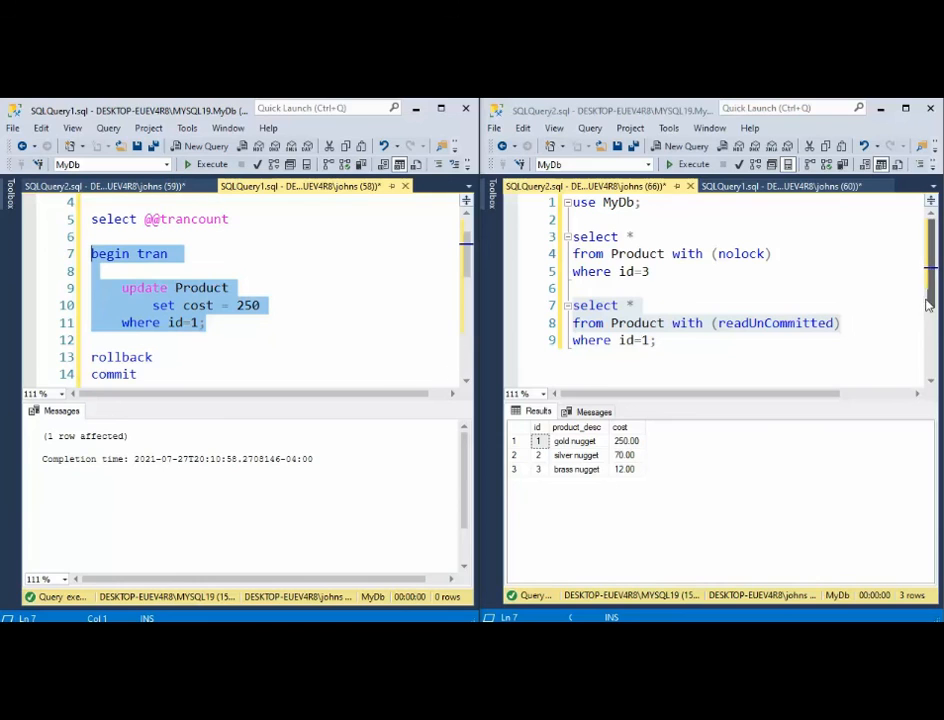
pyautogui.doubleClick(636, 252)
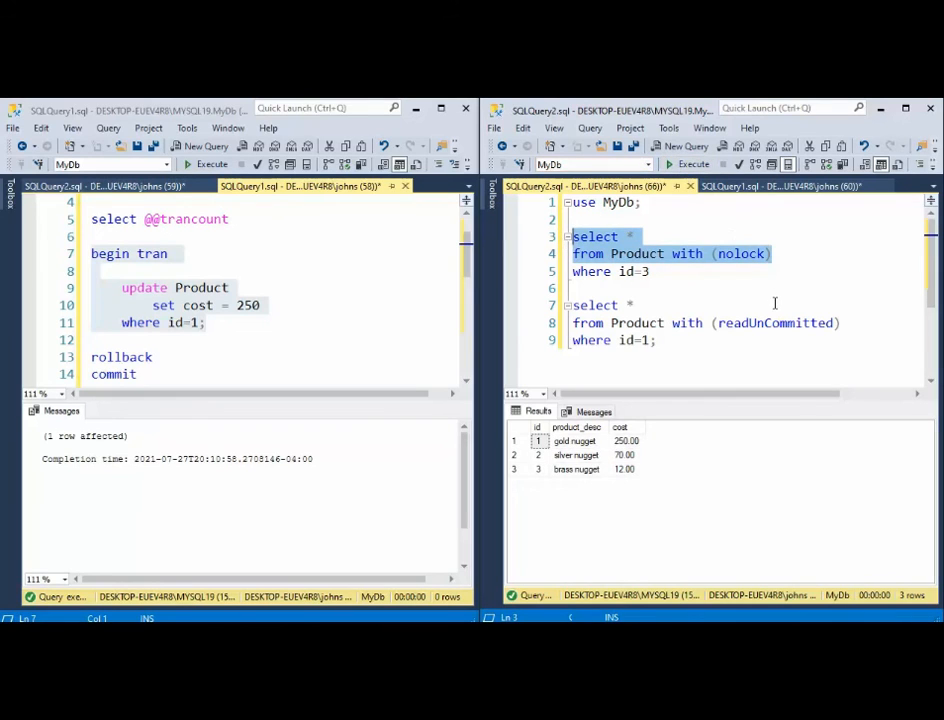
pyautogui.doubleClick(688, 322)
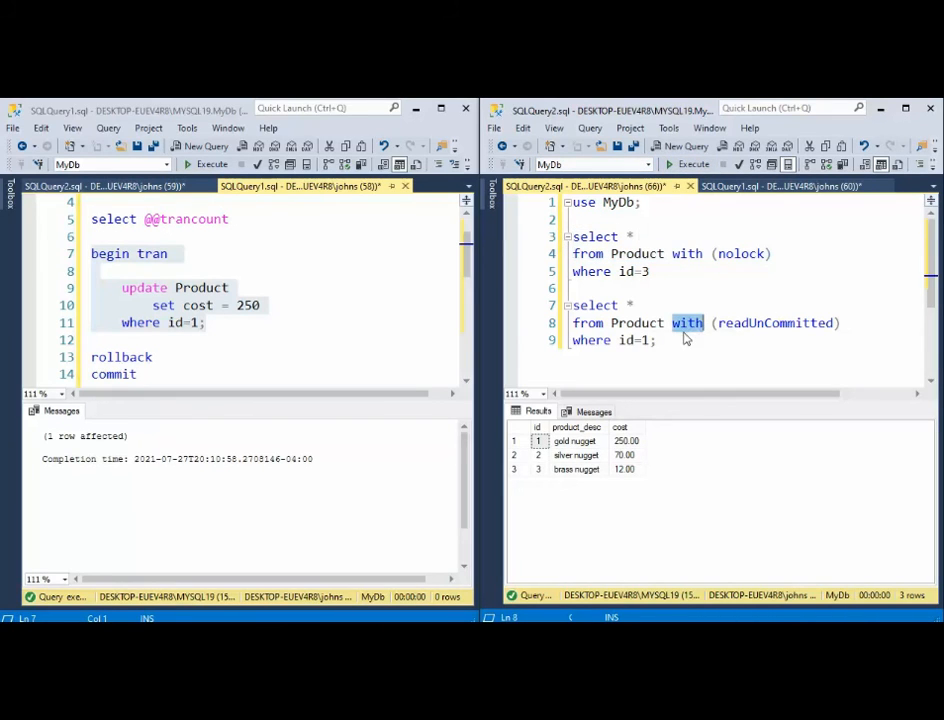